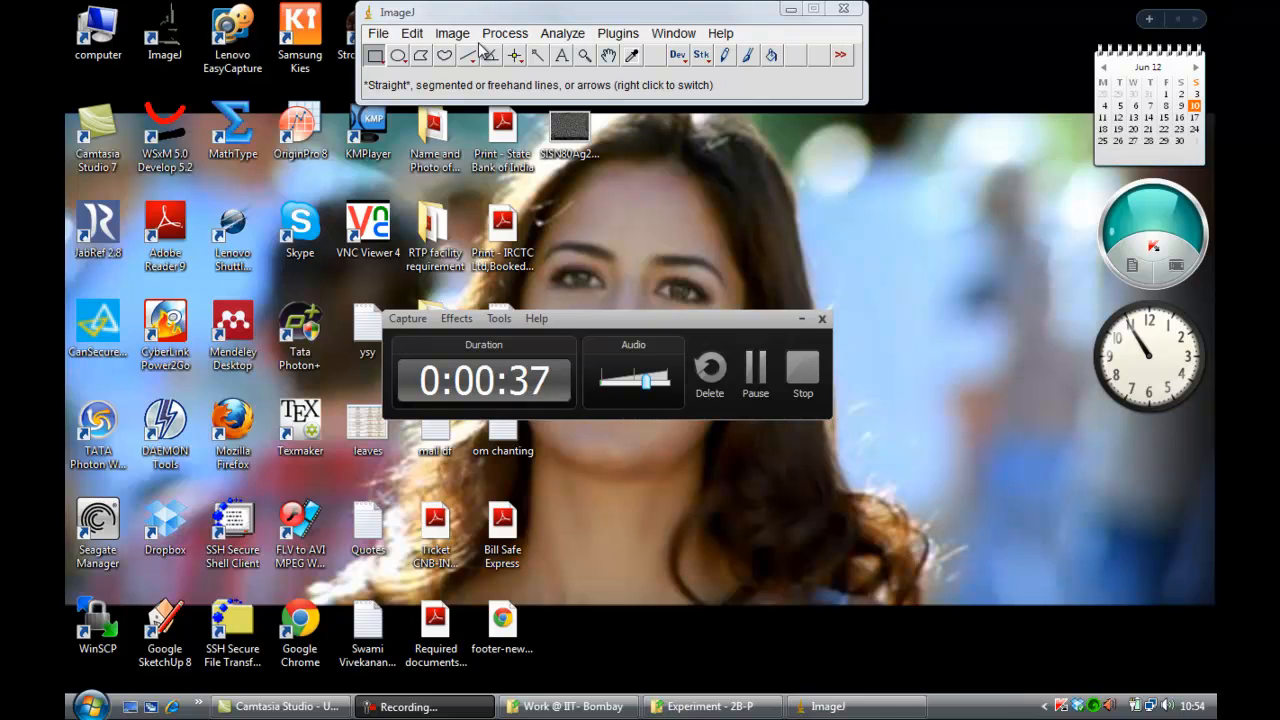
pyautogui.moveTo(492, 18)
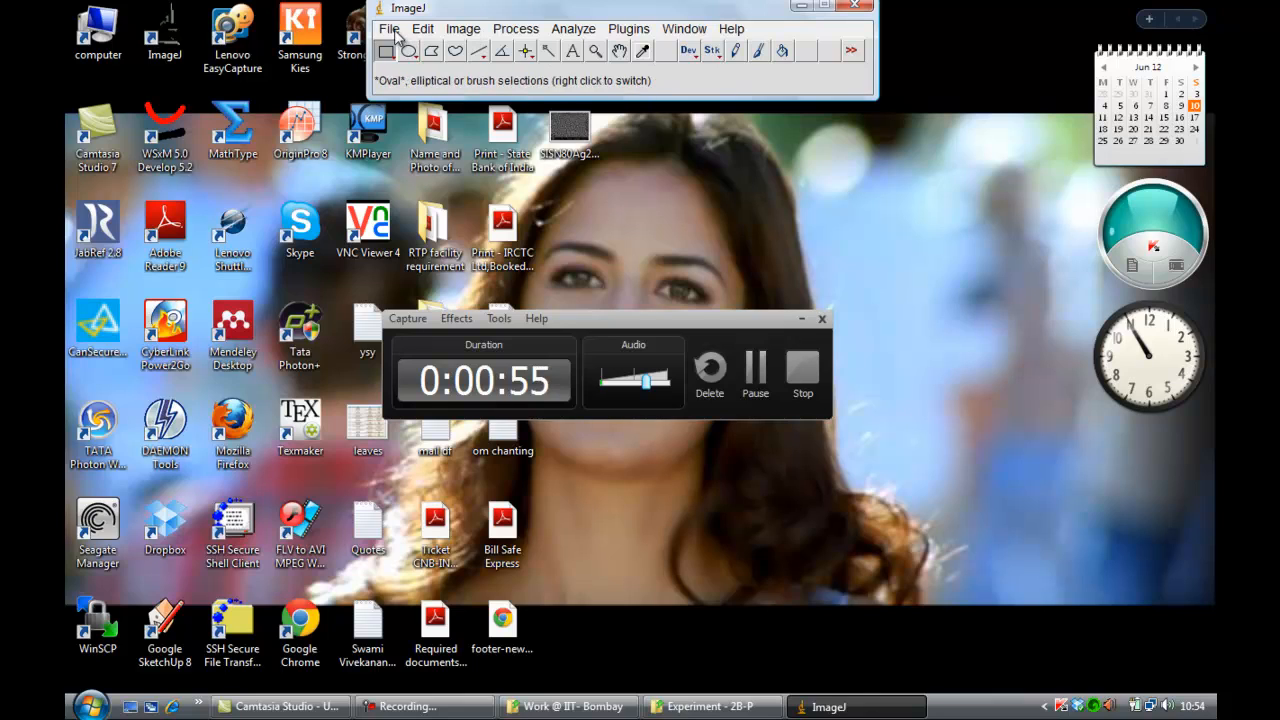
# Browse the Desktop folder's file list in ImageJ's Open dialog
pyautogui.click(388, 28)
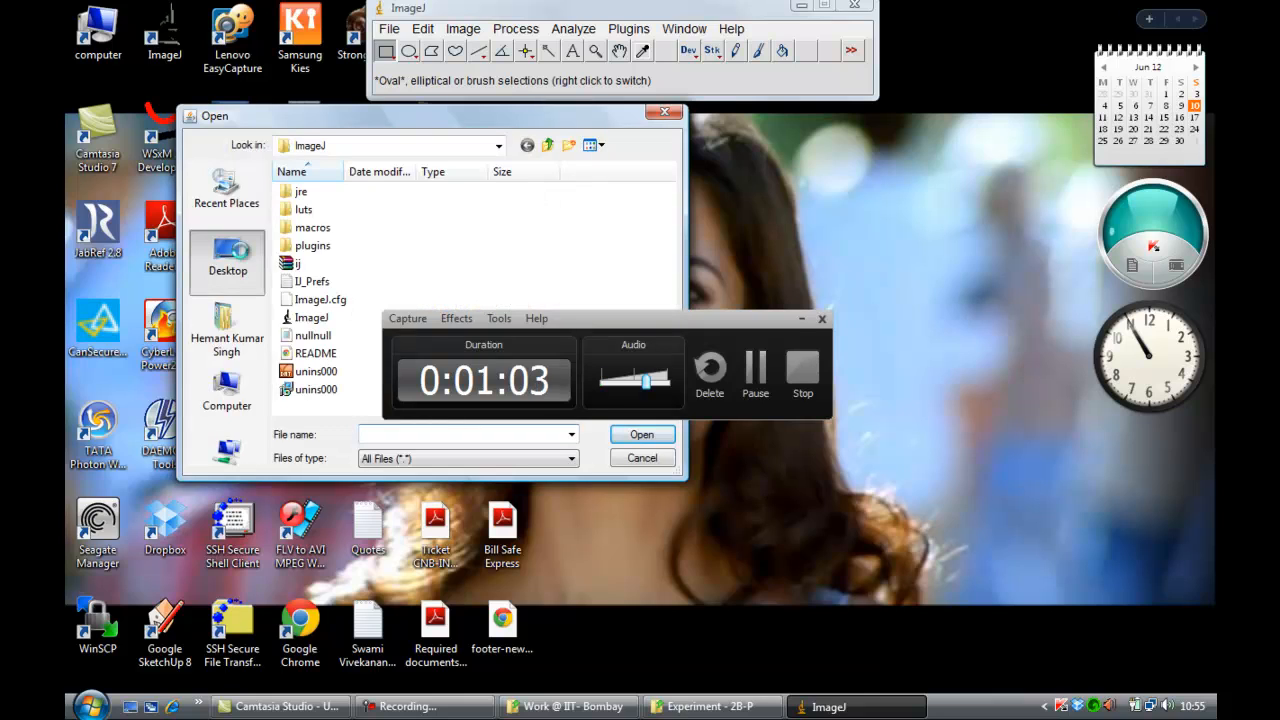
pyautogui.click(227, 260)
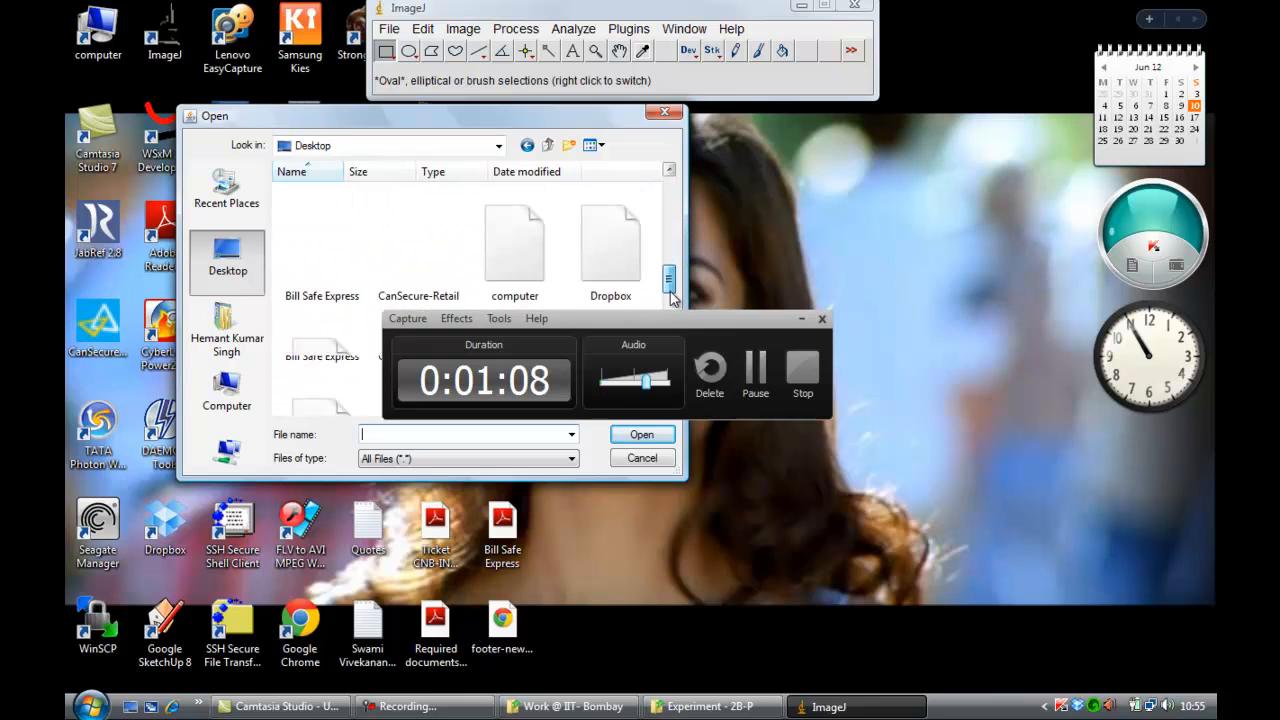
pyautogui.scroll(-3)
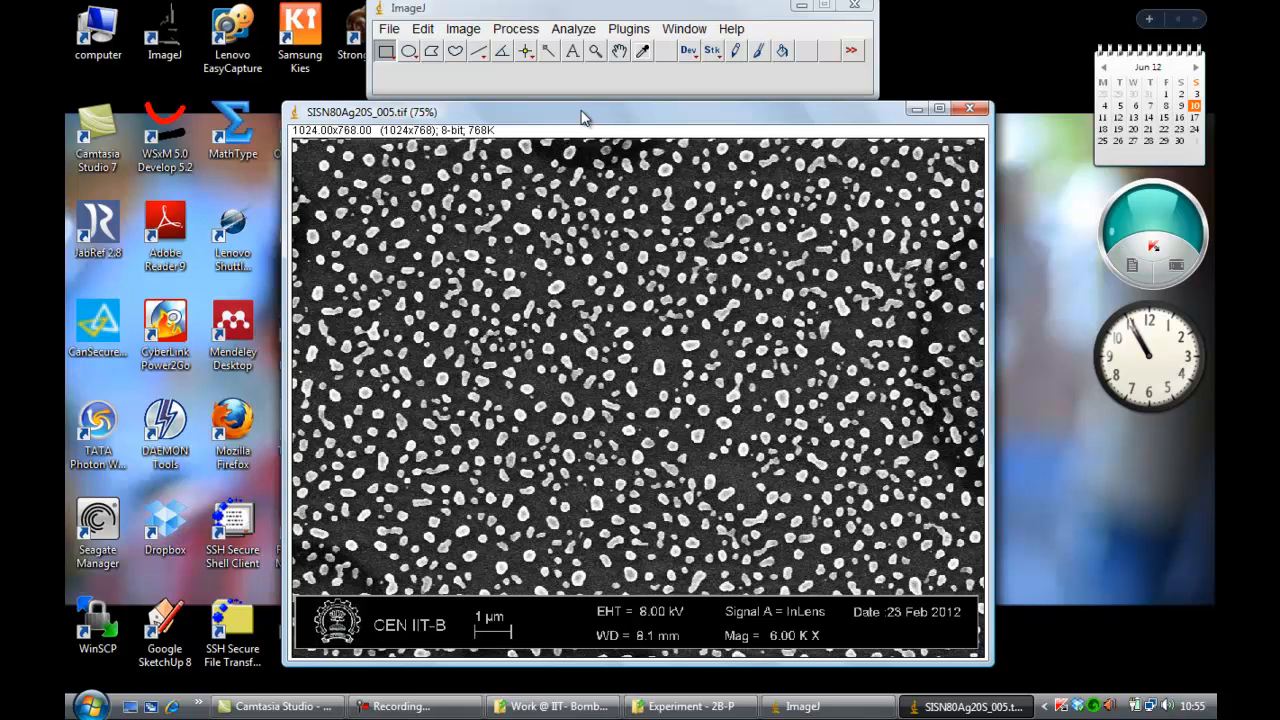
pyautogui.moveTo(533, 79)
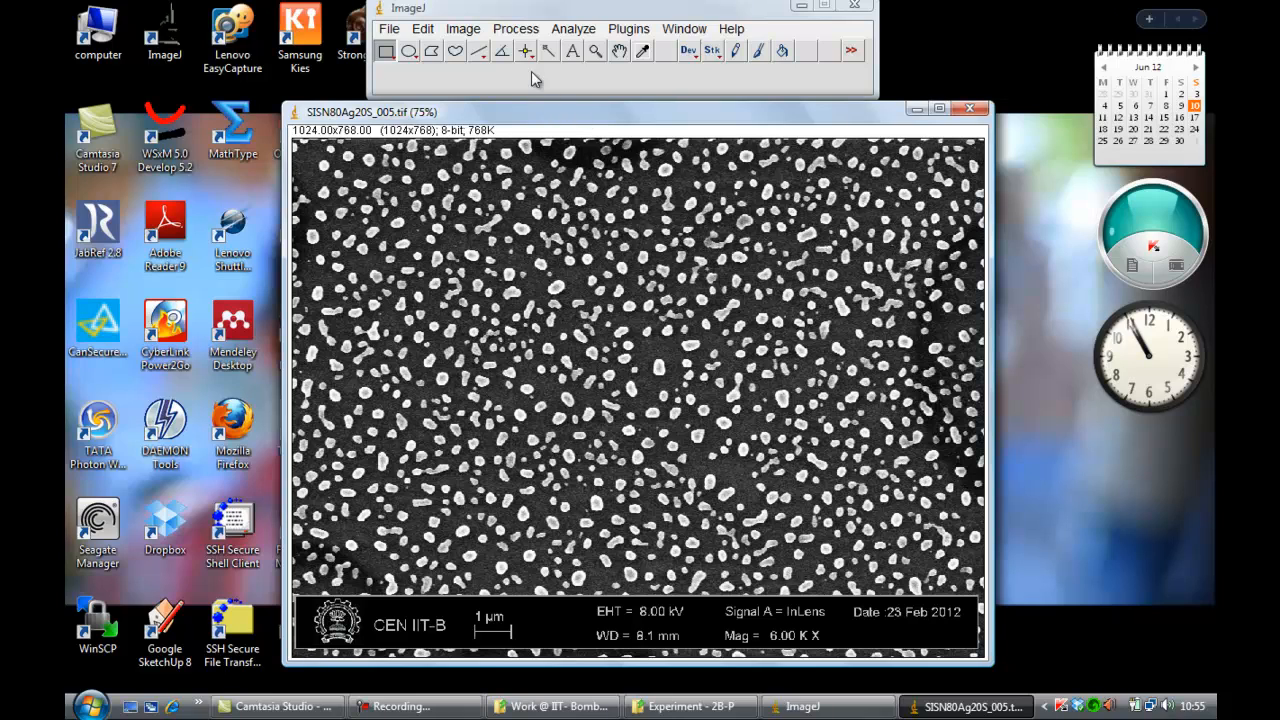
pyautogui.moveTo(478, 52)
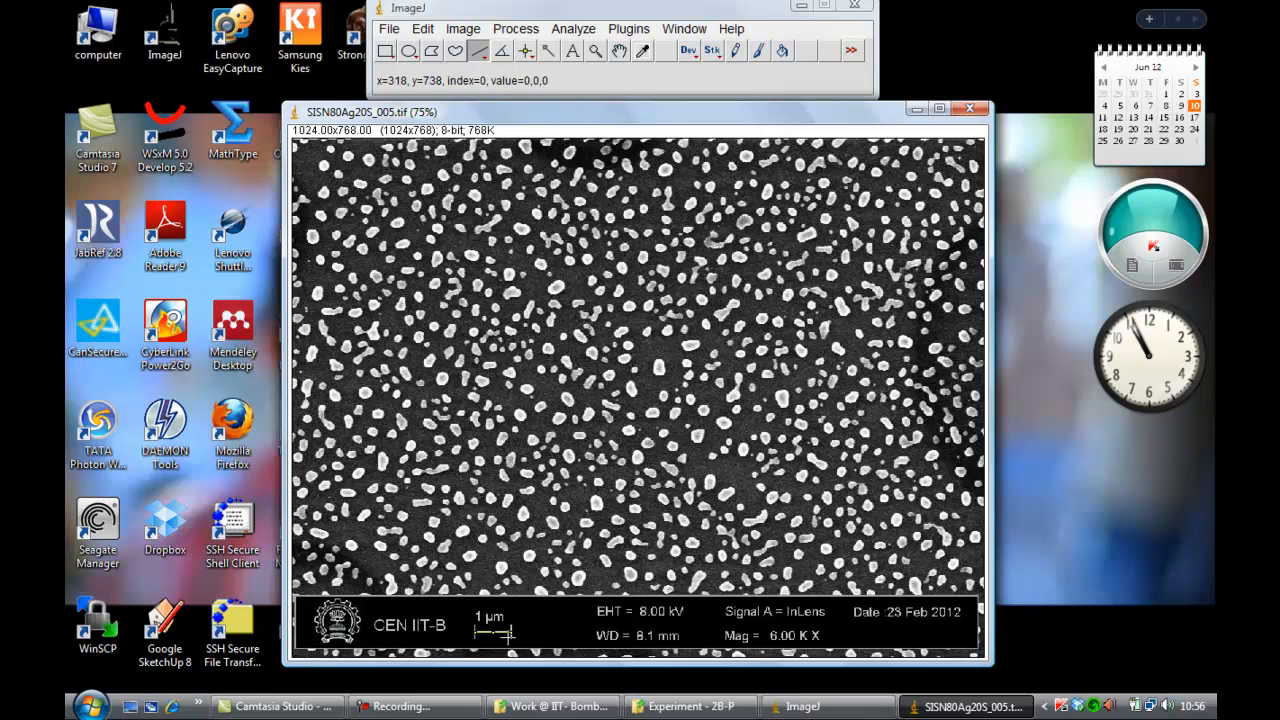
# Set the micrograph's scale with known distance 1000 and unit nm
pyautogui.click(516, 28)
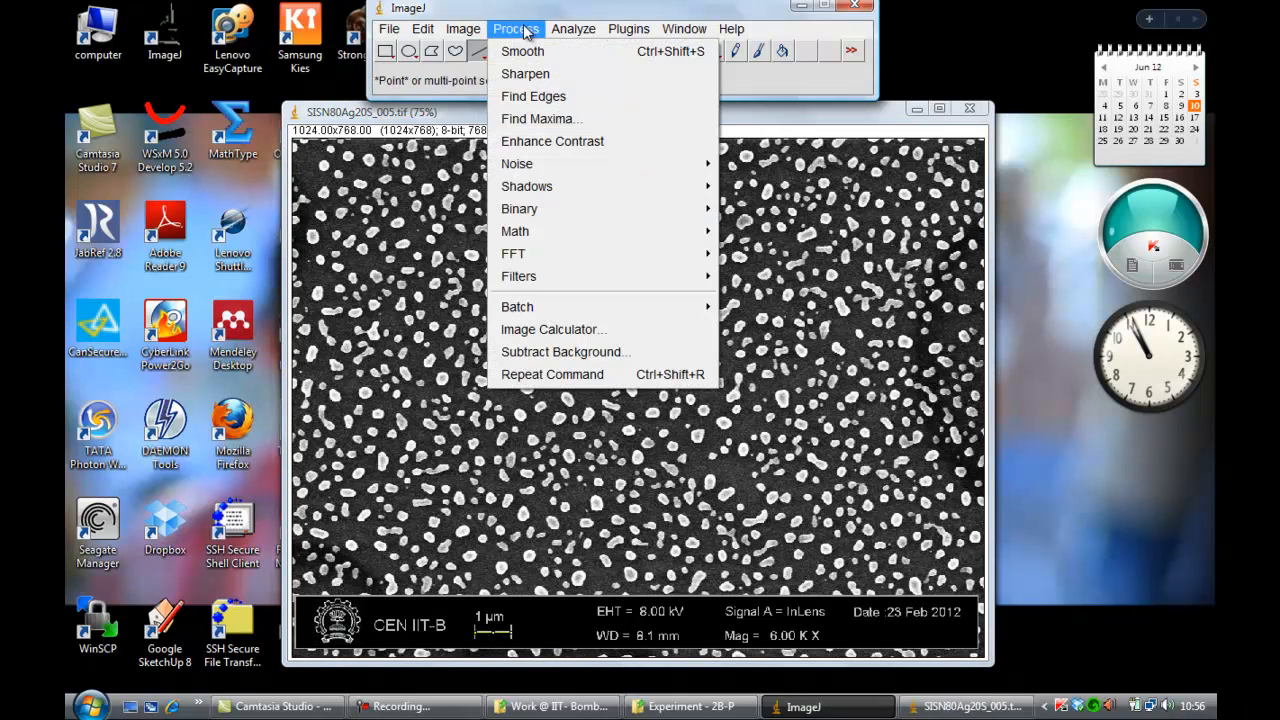
pyautogui.click(573, 28)
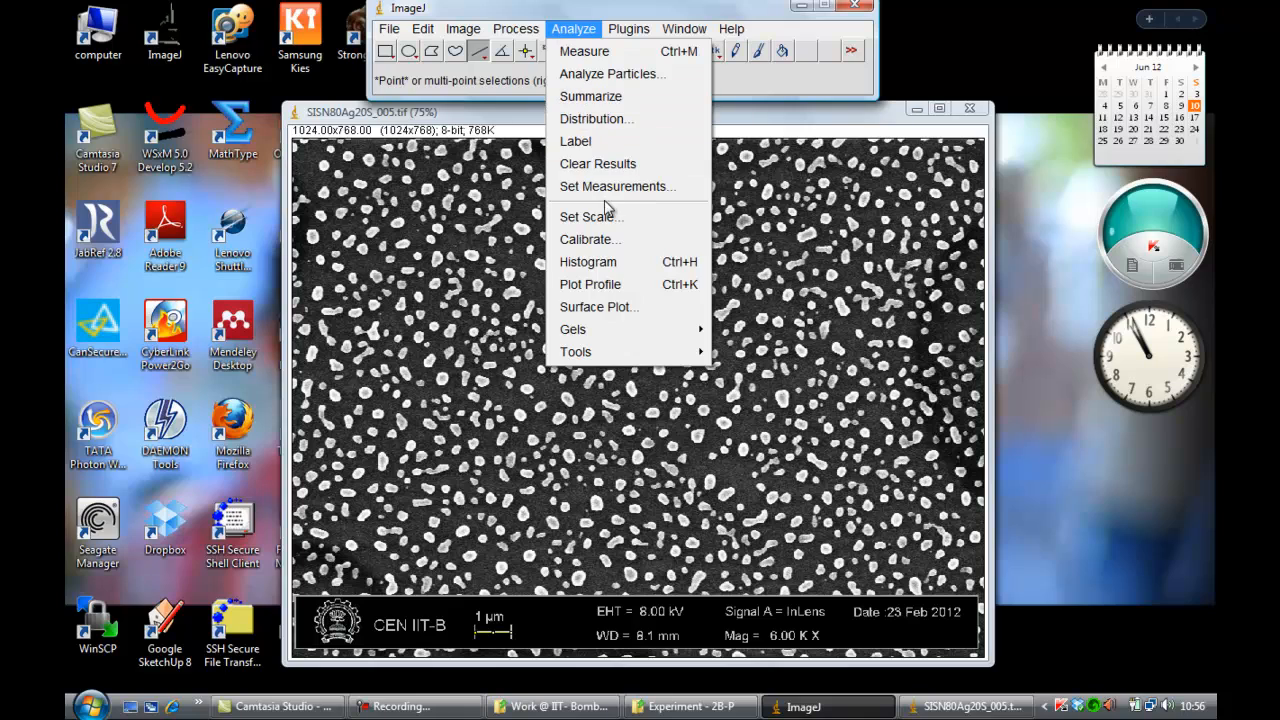
pyautogui.click(585, 216)
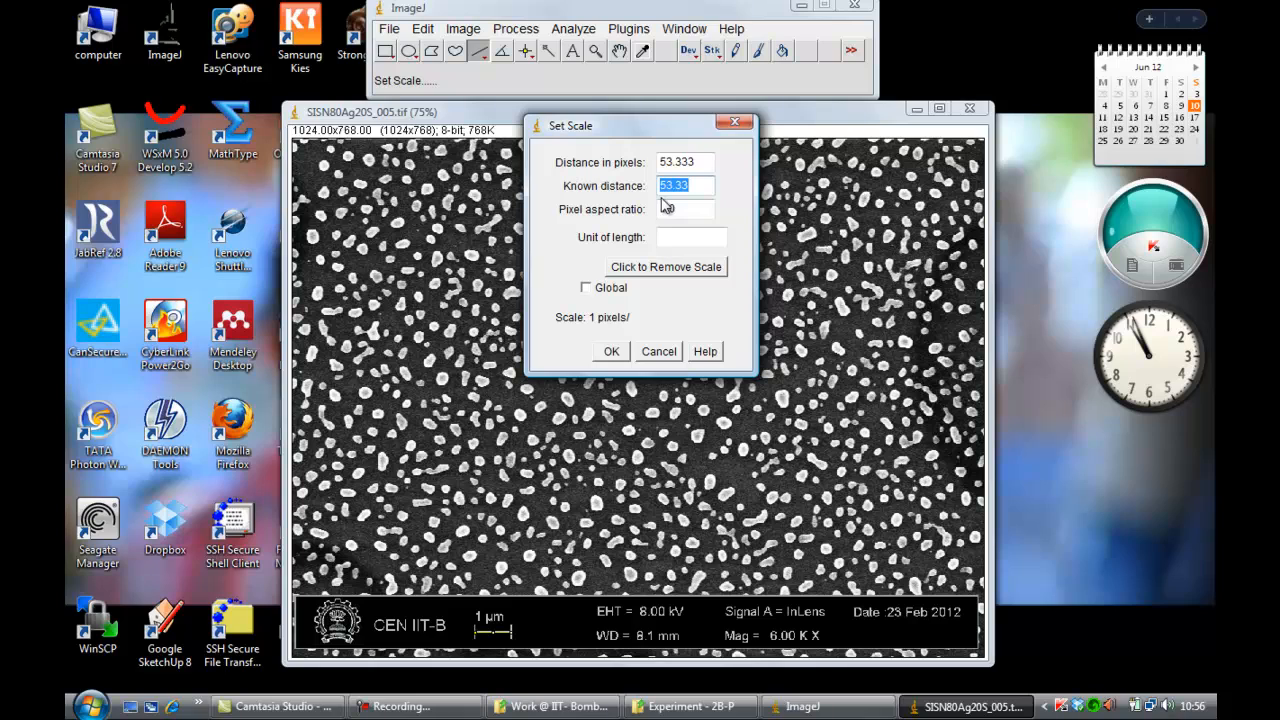
pyautogui.write('1000')
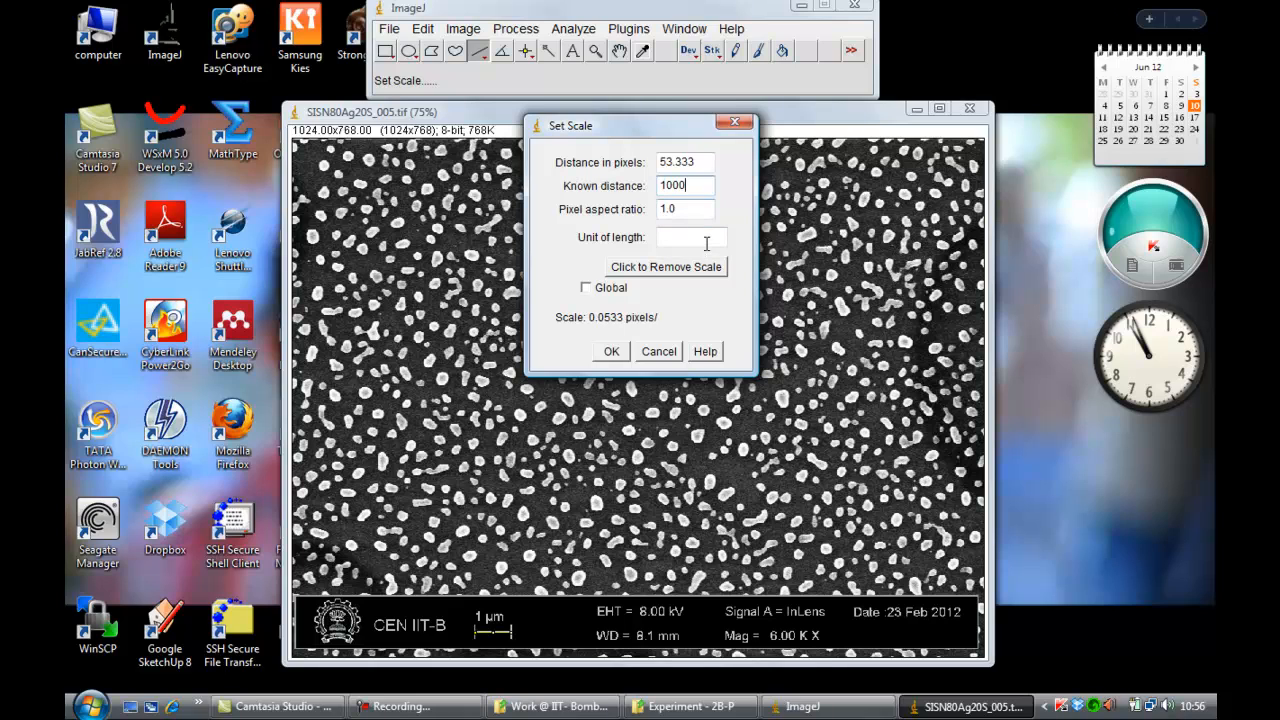
pyautogui.write('nm')
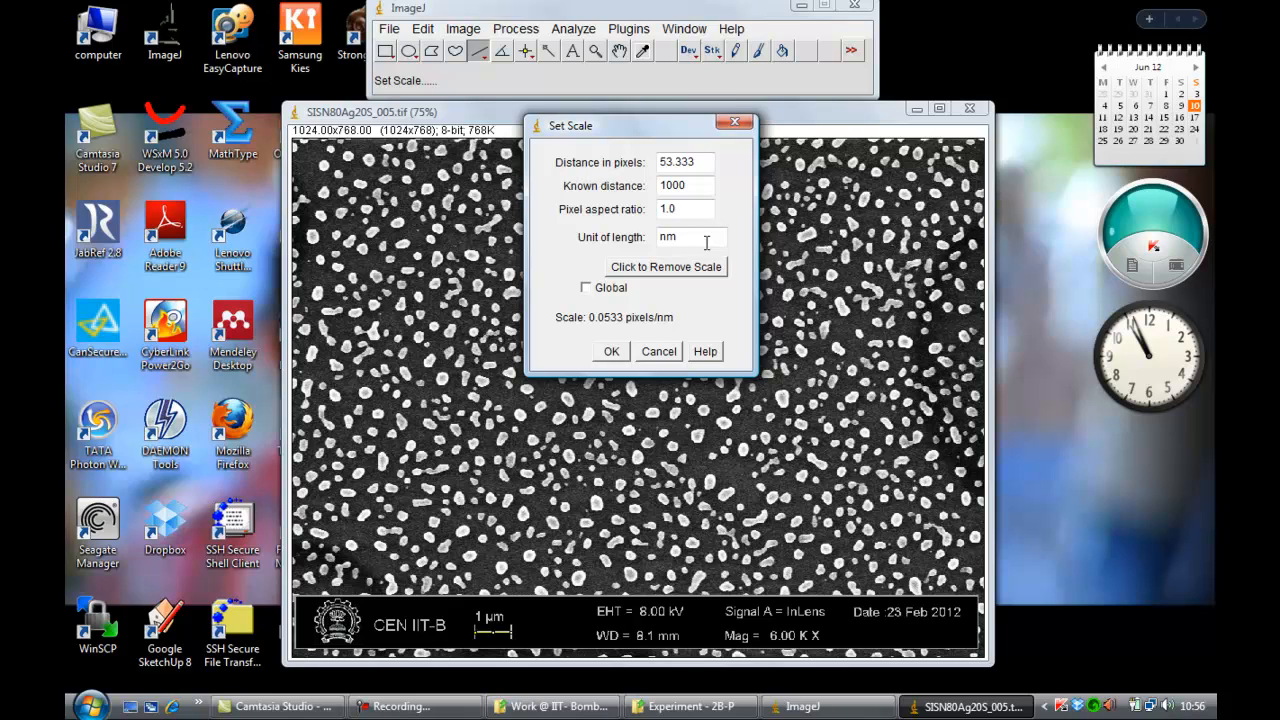
pyautogui.moveTo(613, 355)
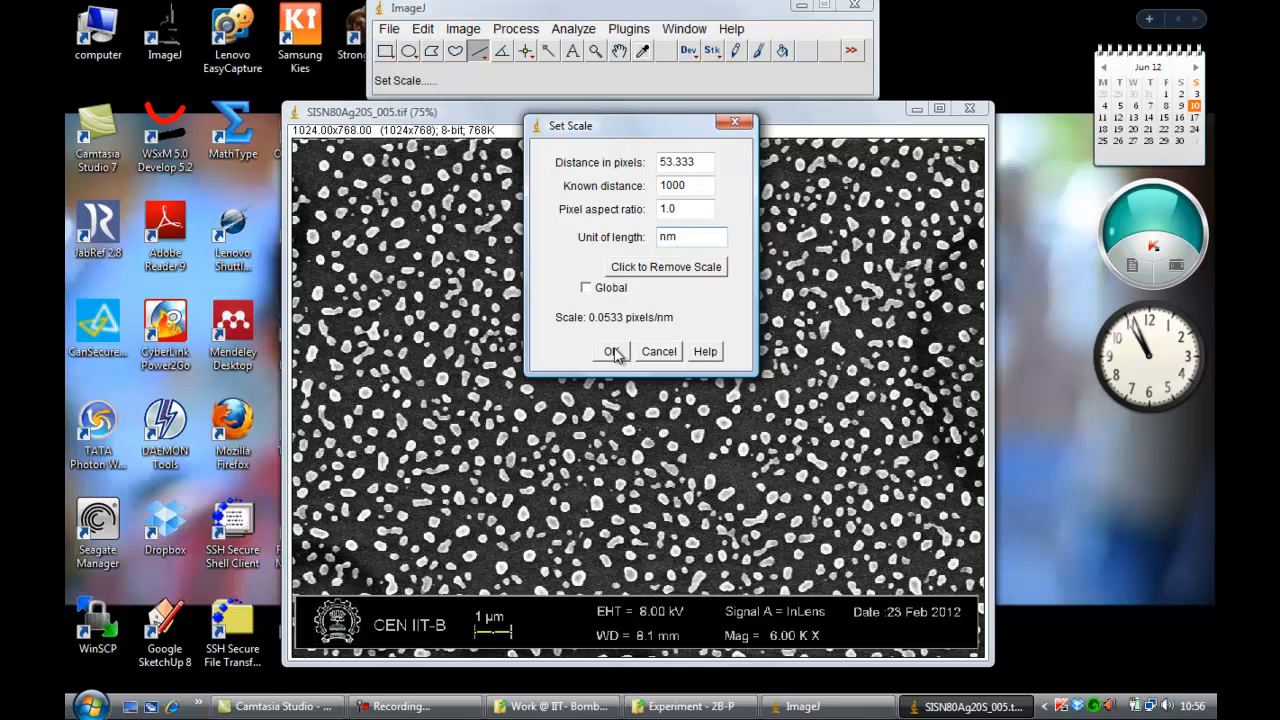
pyautogui.click(611, 351)
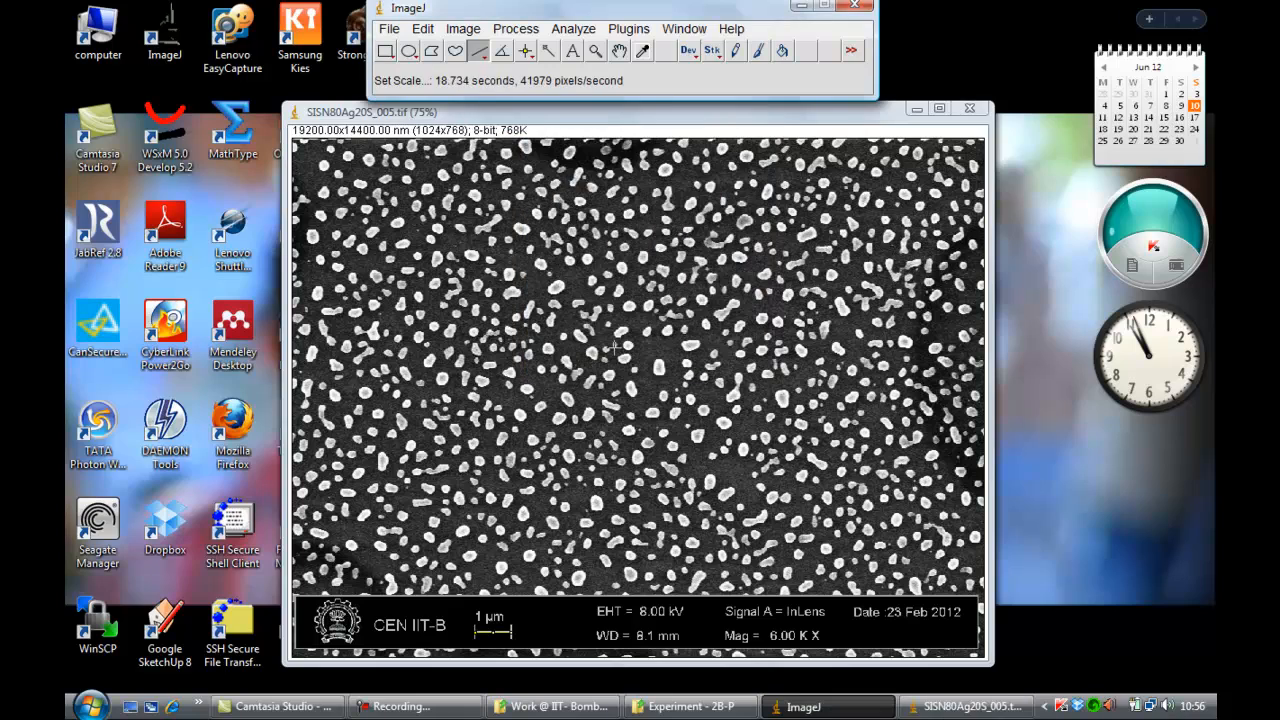
pyautogui.moveTo(775, 360)
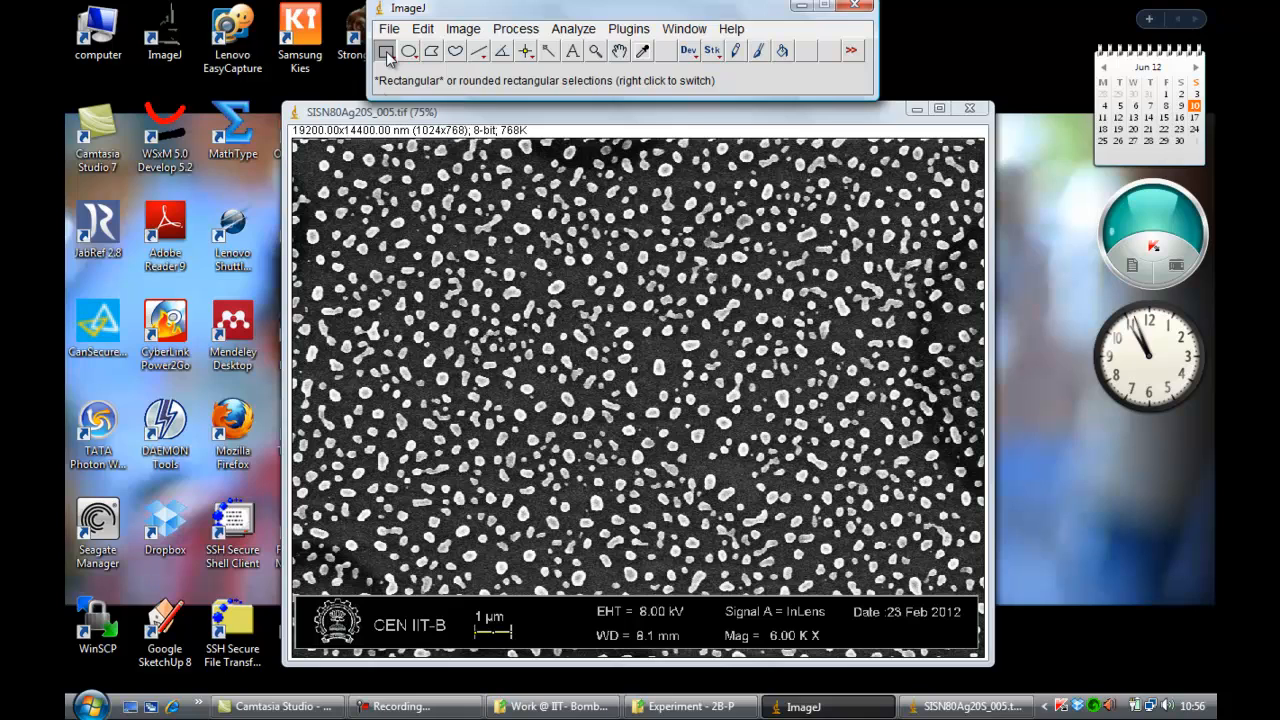
# Draw a rectangular selection over the particle area above the information strip
pyautogui.moveTo(294, 143); pyautogui.dragTo(368, 220)
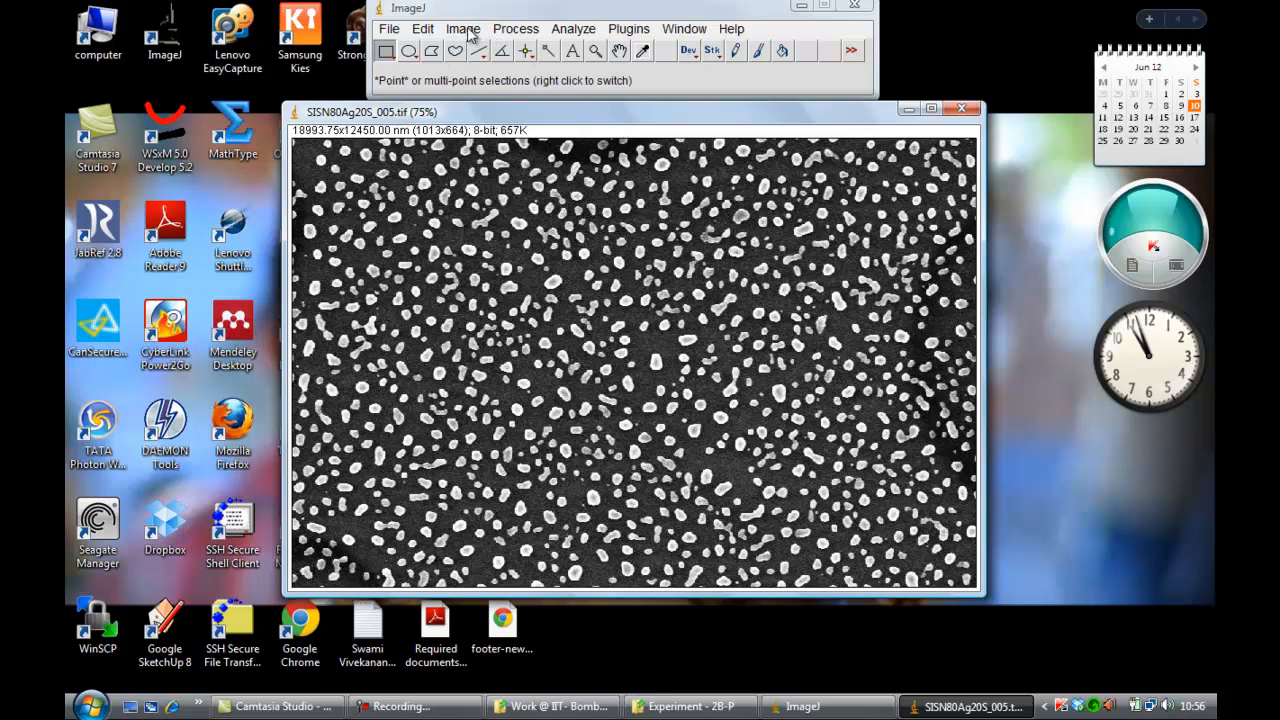
# Threshold the cropped micrograph at lower limit 118 and convert it to a binary image
pyautogui.click(462, 28)
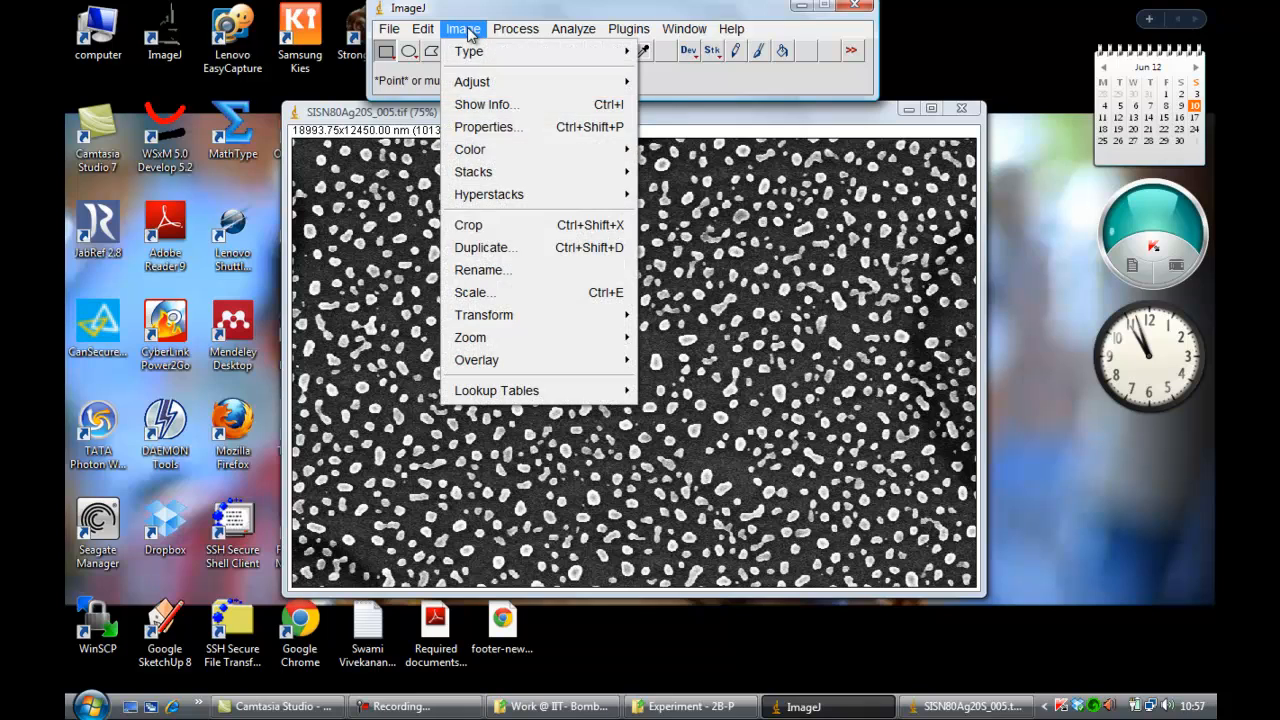
pyautogui.moveTo(468, 51)
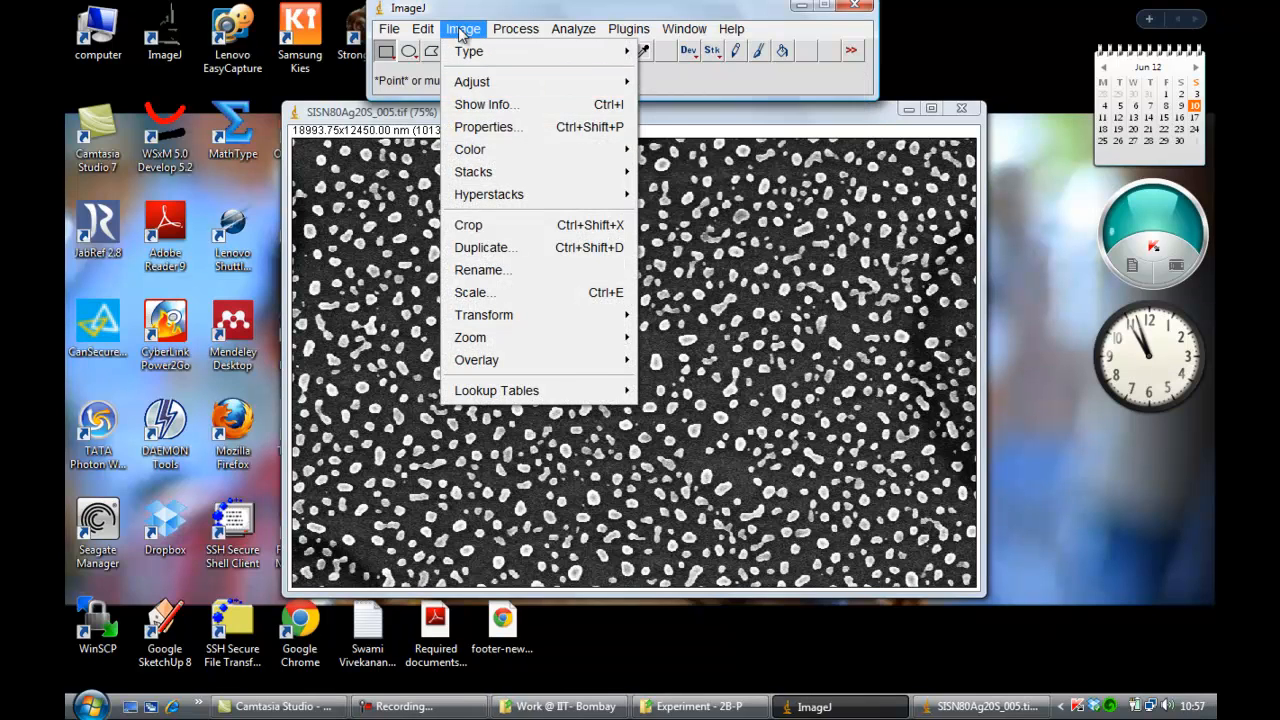
pyautogui.moveTo(471, 81)
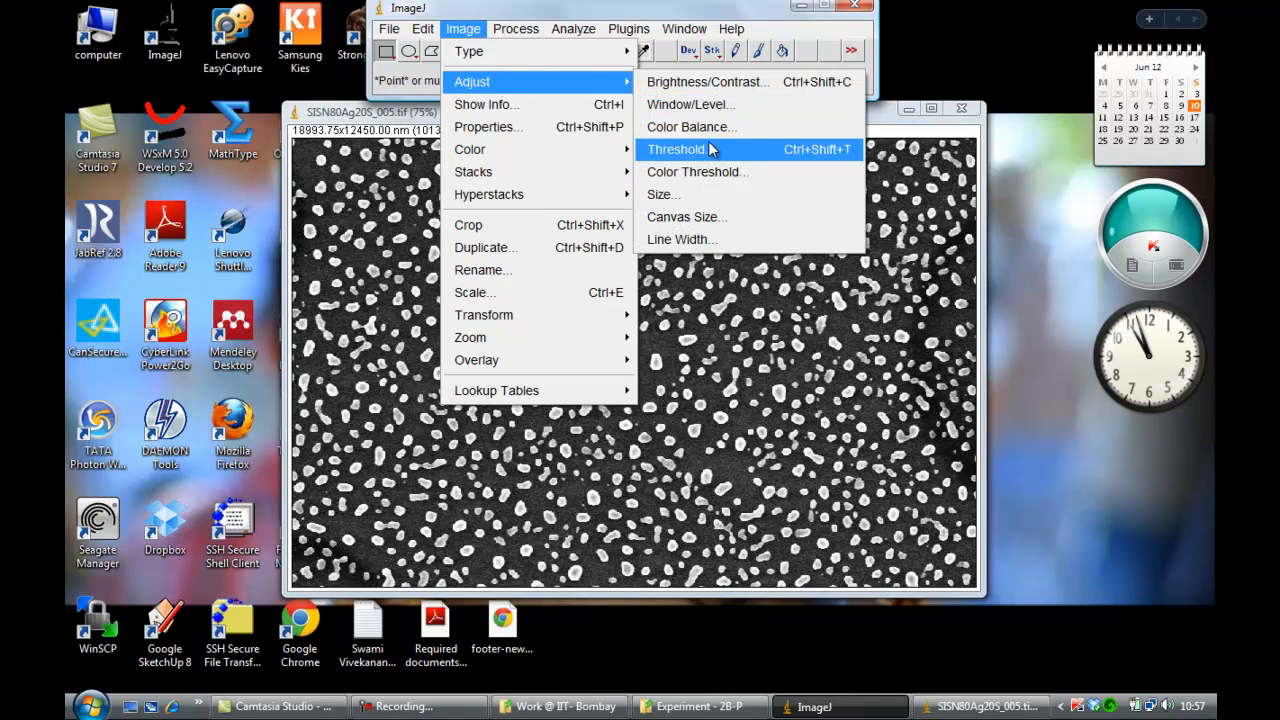
pyautogui.click(676, 149)
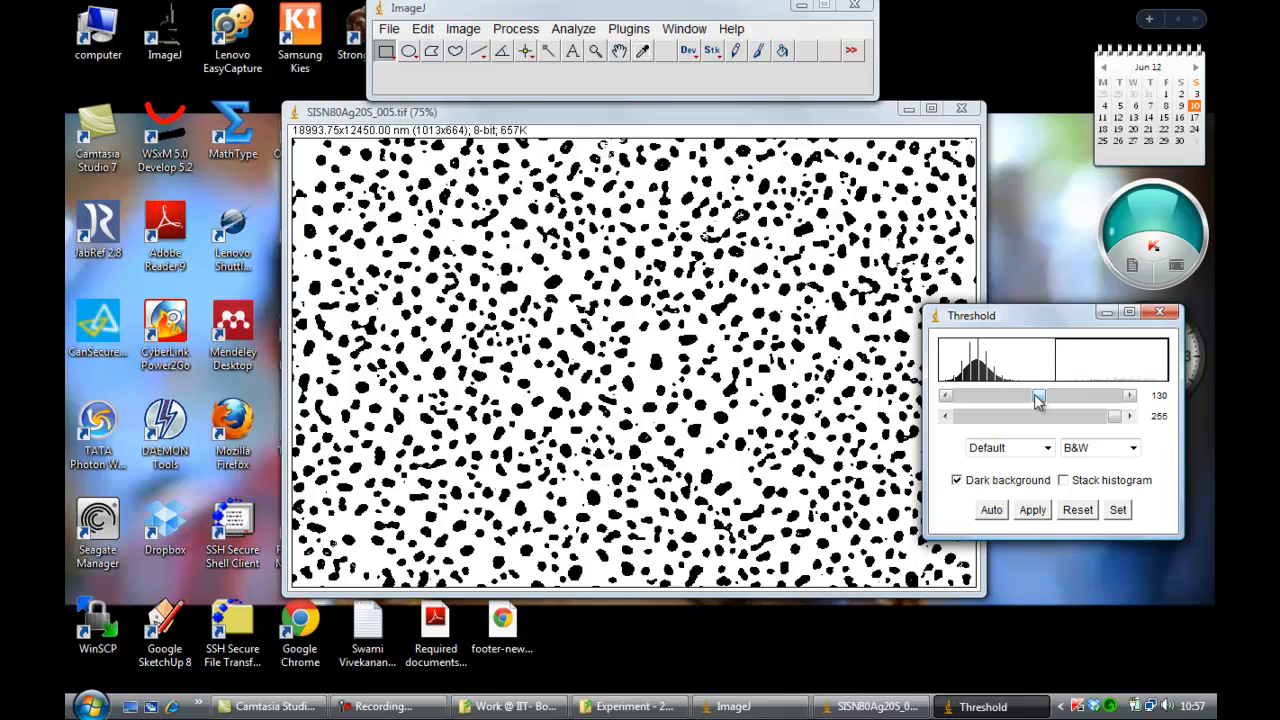
pyautogui.moveTo(1038, 396); pyautogui.dragTo(1035, 396)
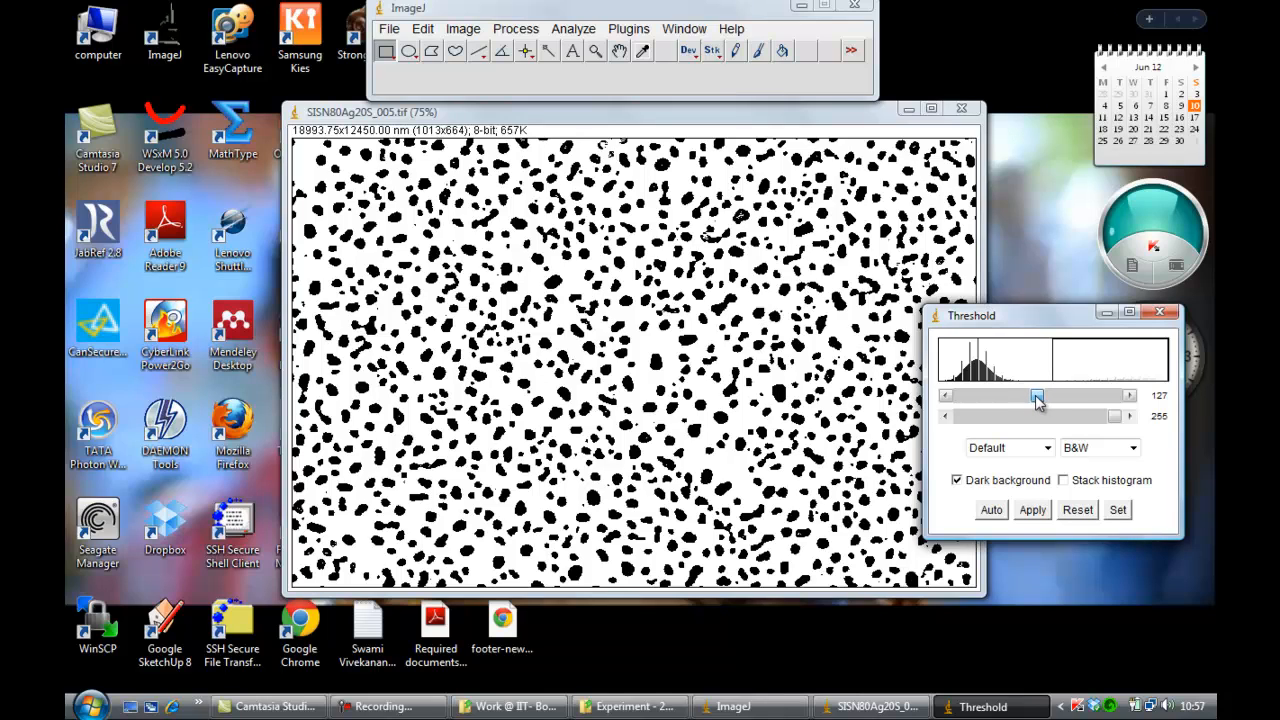
pyautogui.moveTo(1035, 396); pyautogui.dragTo(1040, 396)
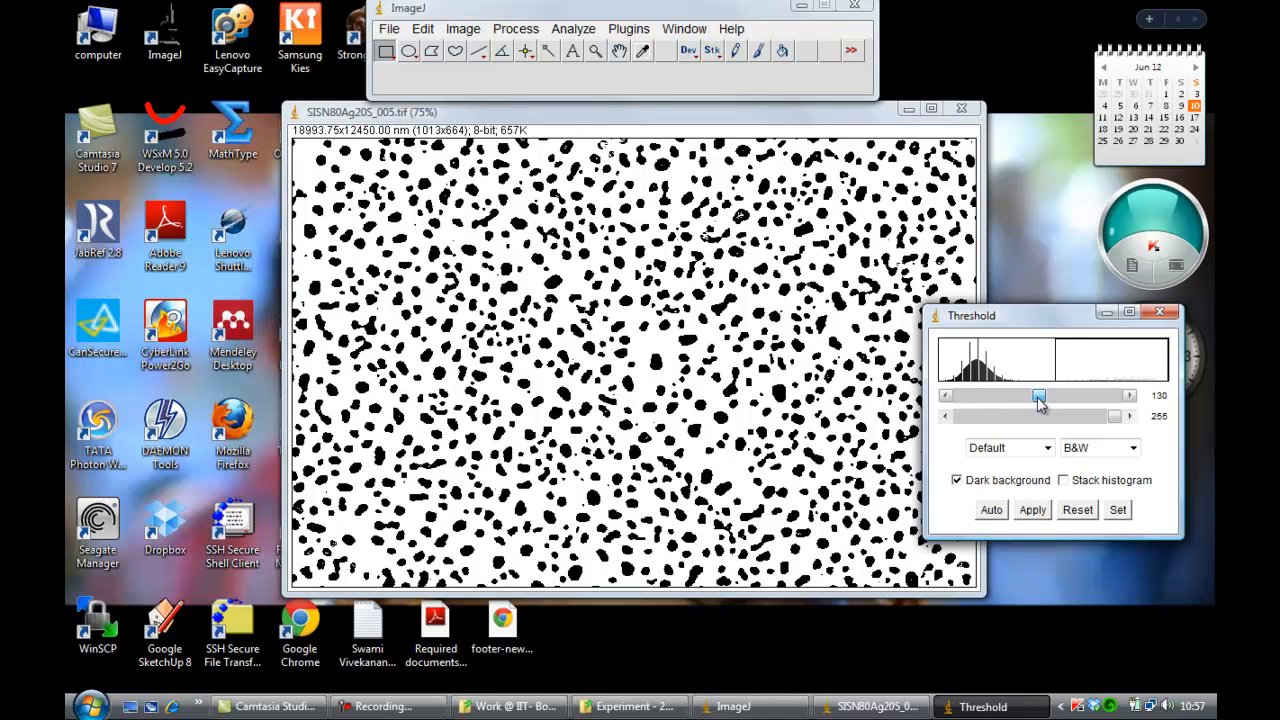
pyautogui.moveTo(1040, 395); pyautogui.dragTo(1030, 395)
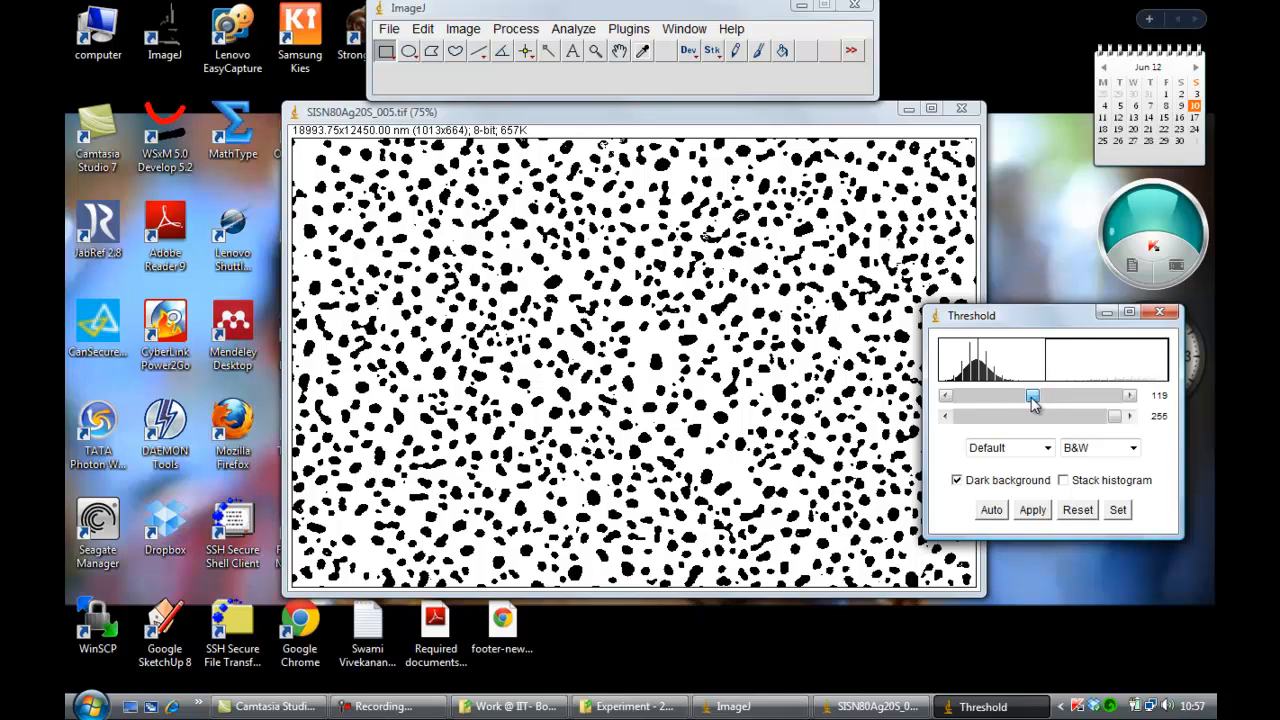
pyautogui.moveTo(1035, 395); pyautogui.dragTo(1030, 395)
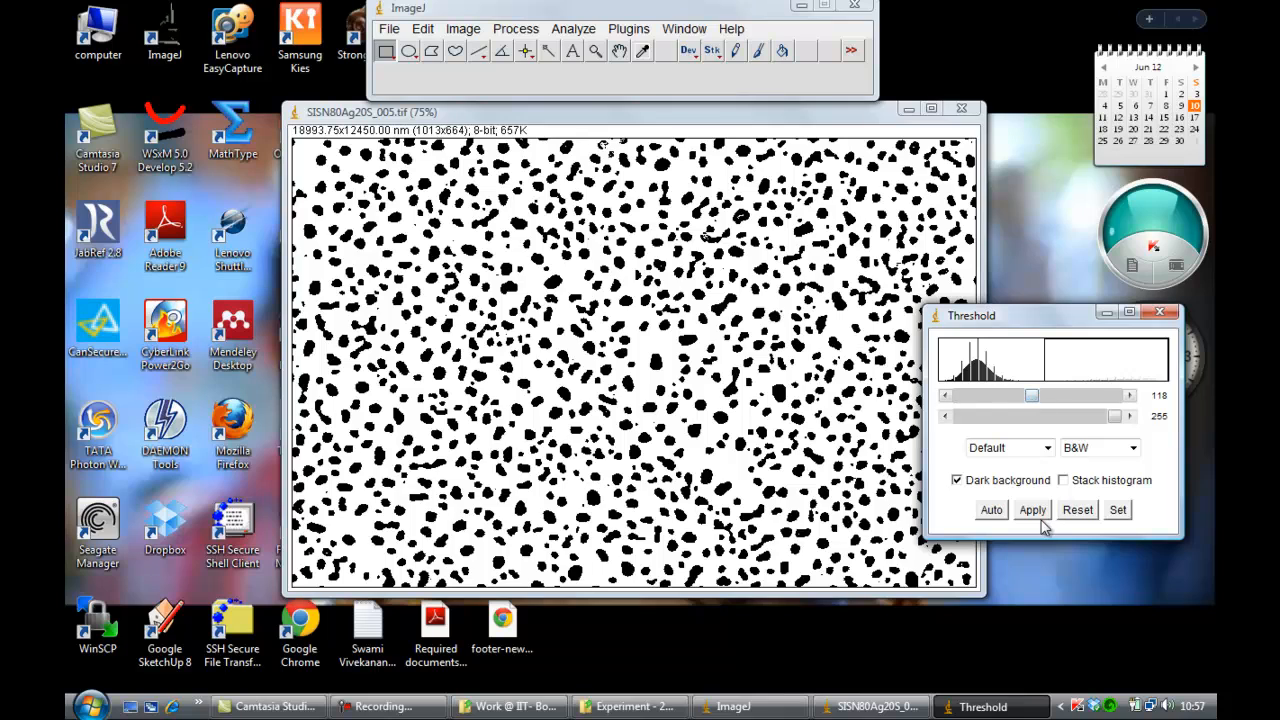
pyautogui.click(1032, 509)
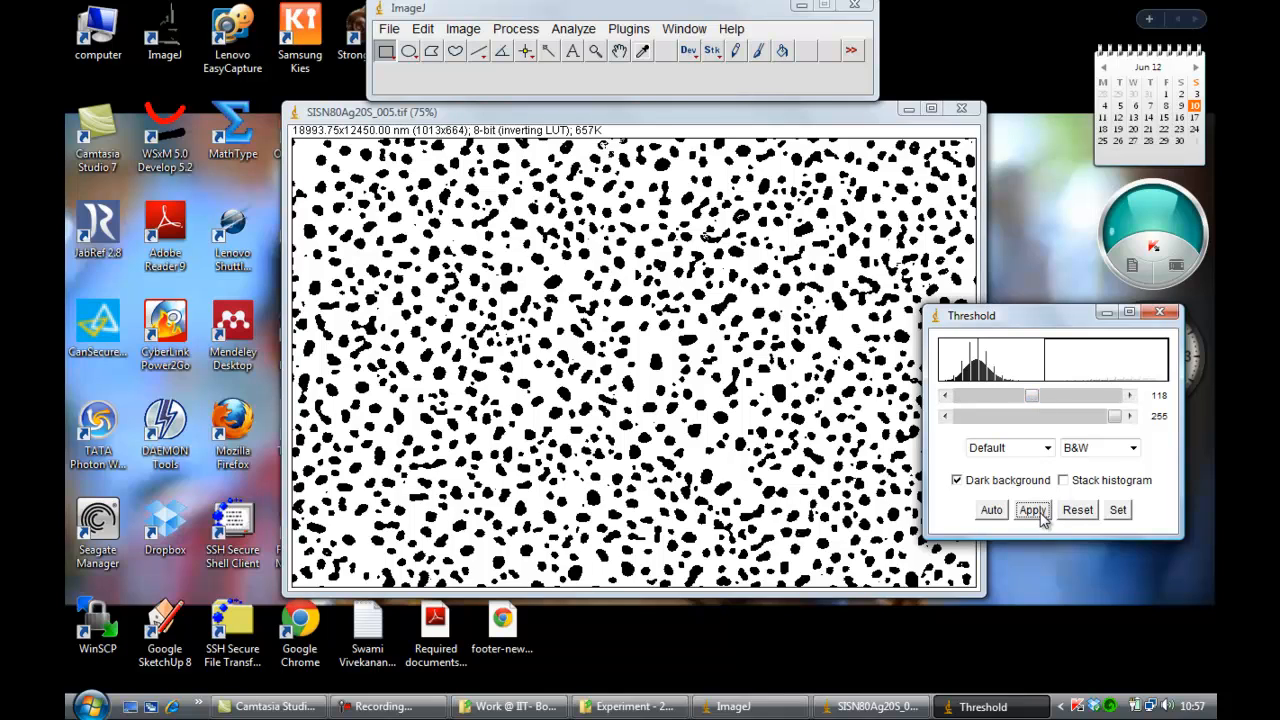
pyautogui.moveTo(1160, 314)
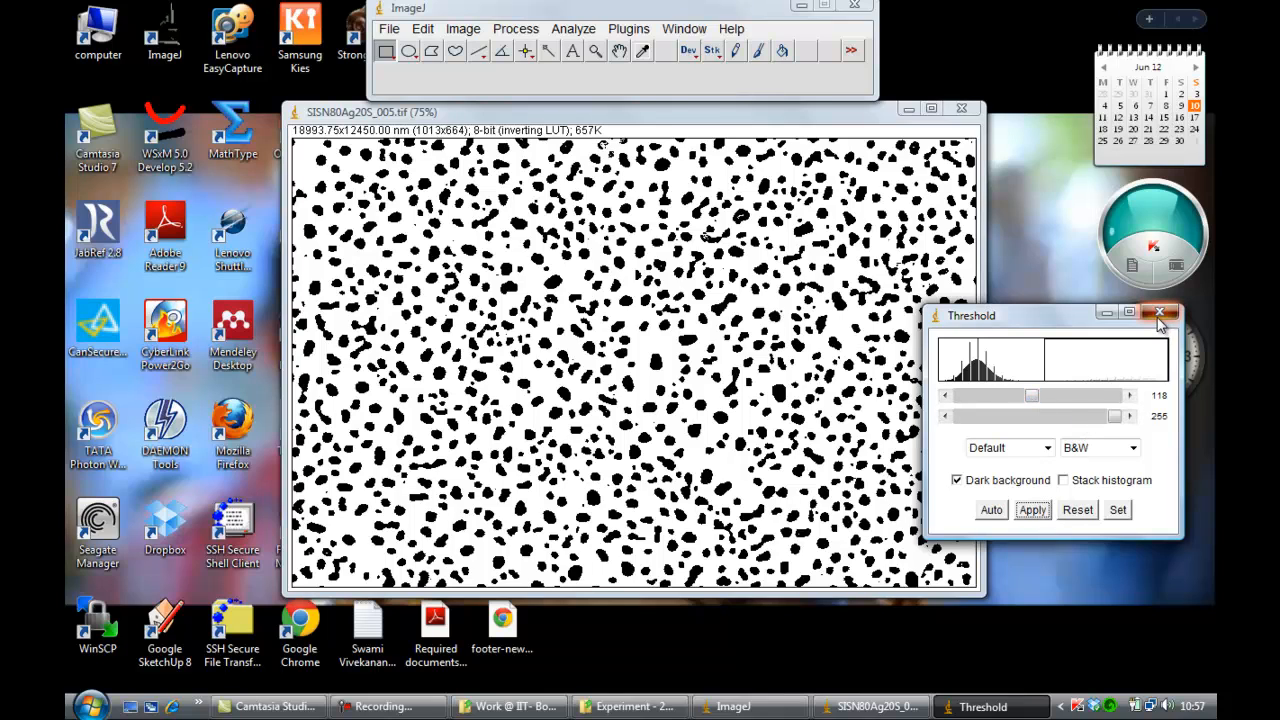
pyautogui.click(1160, 314)
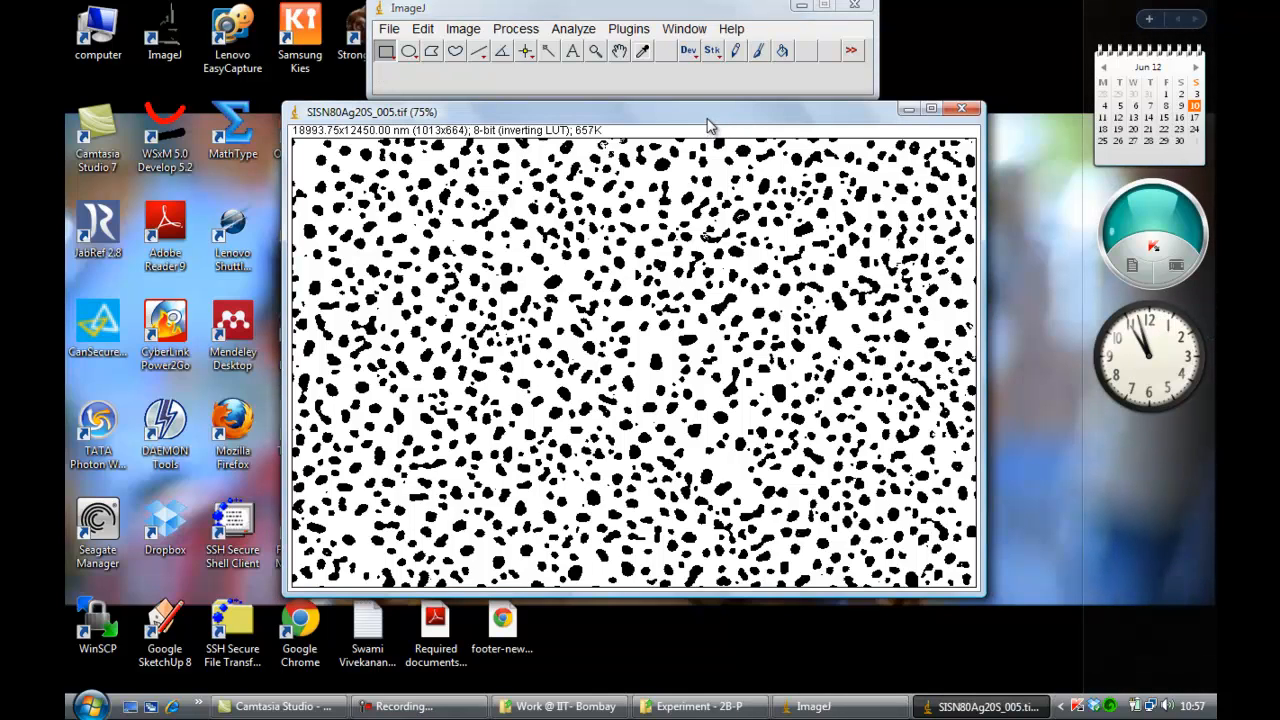
pyautogui.moveTo(595, 50)
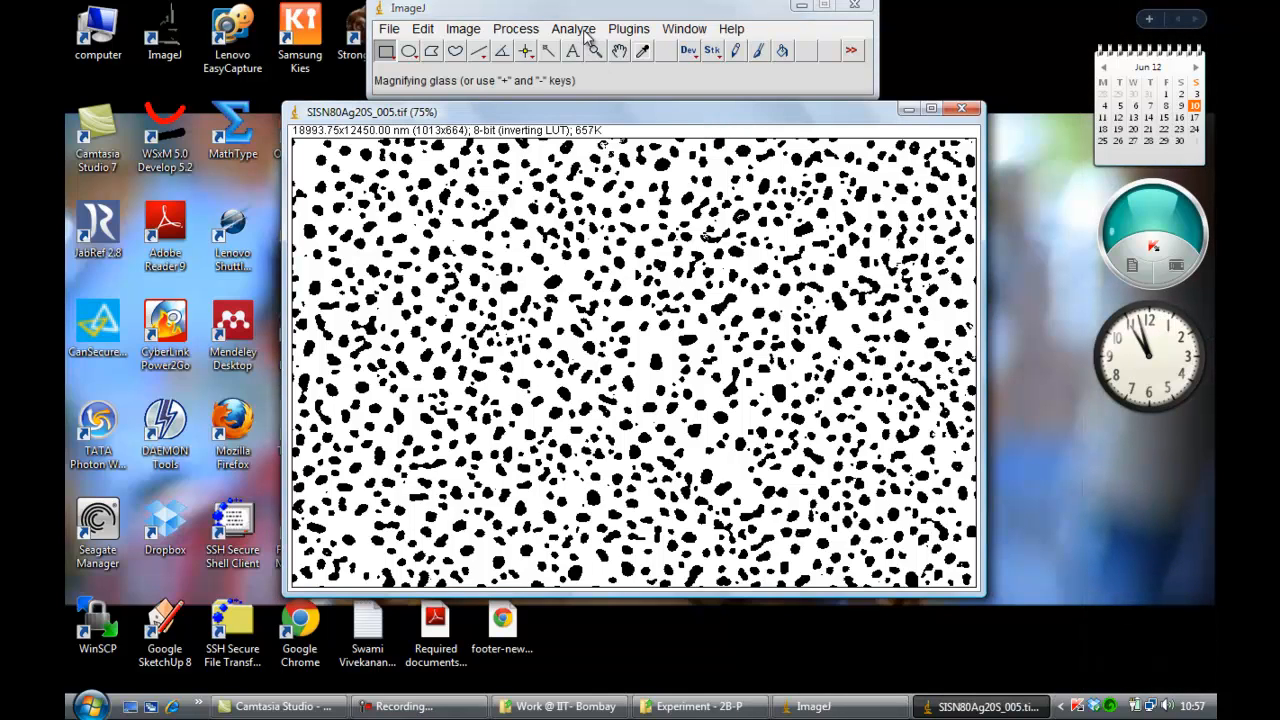
# Run Analyze Particles with size 100-Infinity and Show set to Overlay Masks
pyautogui.click(573, 28)
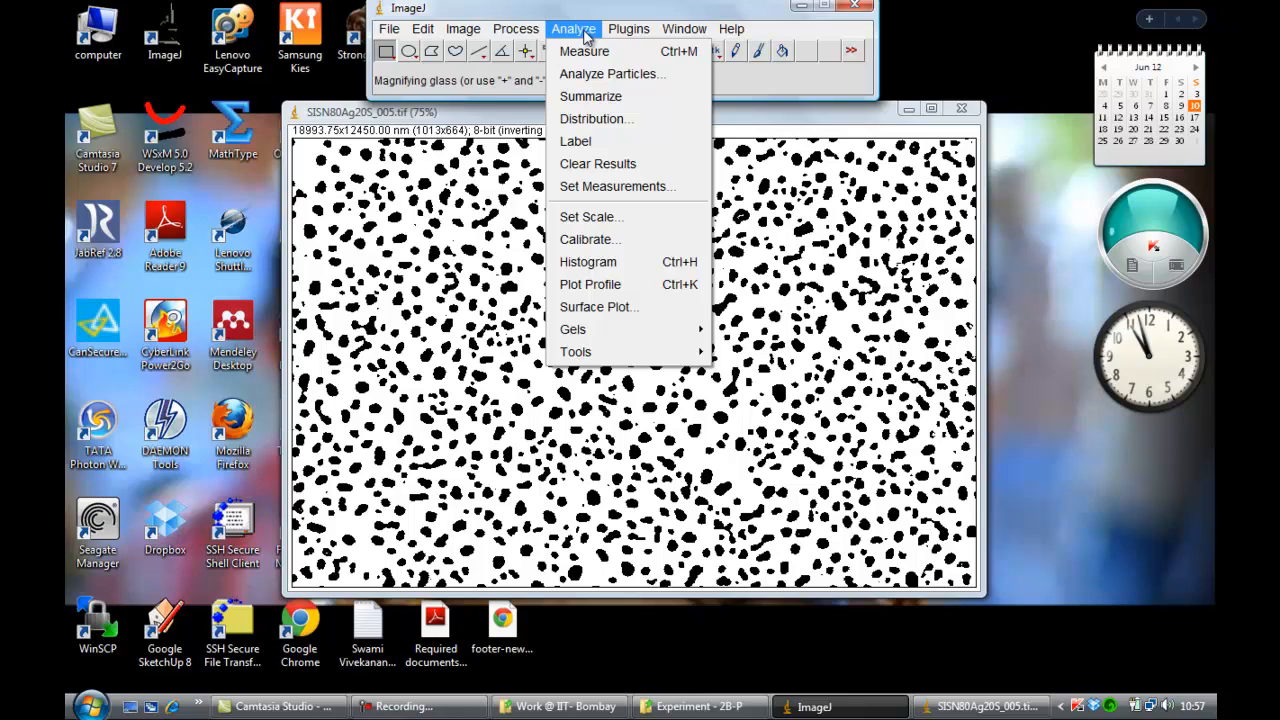
pyautogui.moveTo(612, 73)
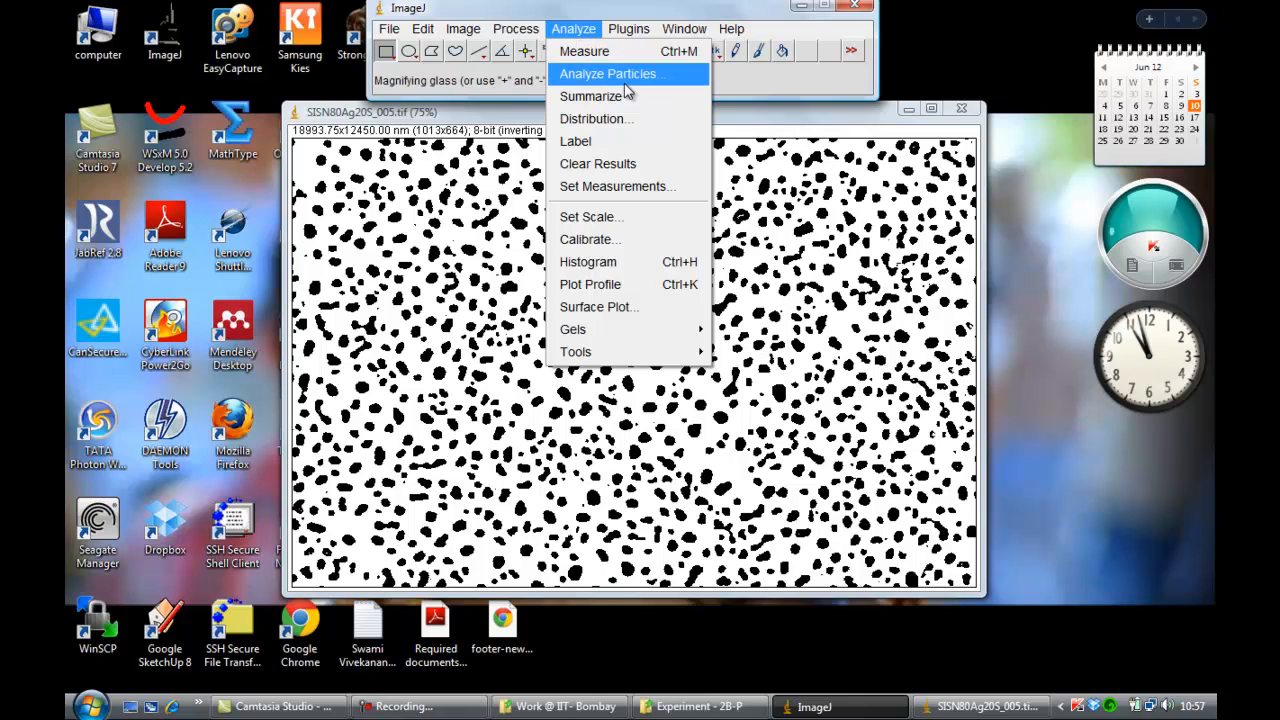
pyautogui.moveTo(643, 88)
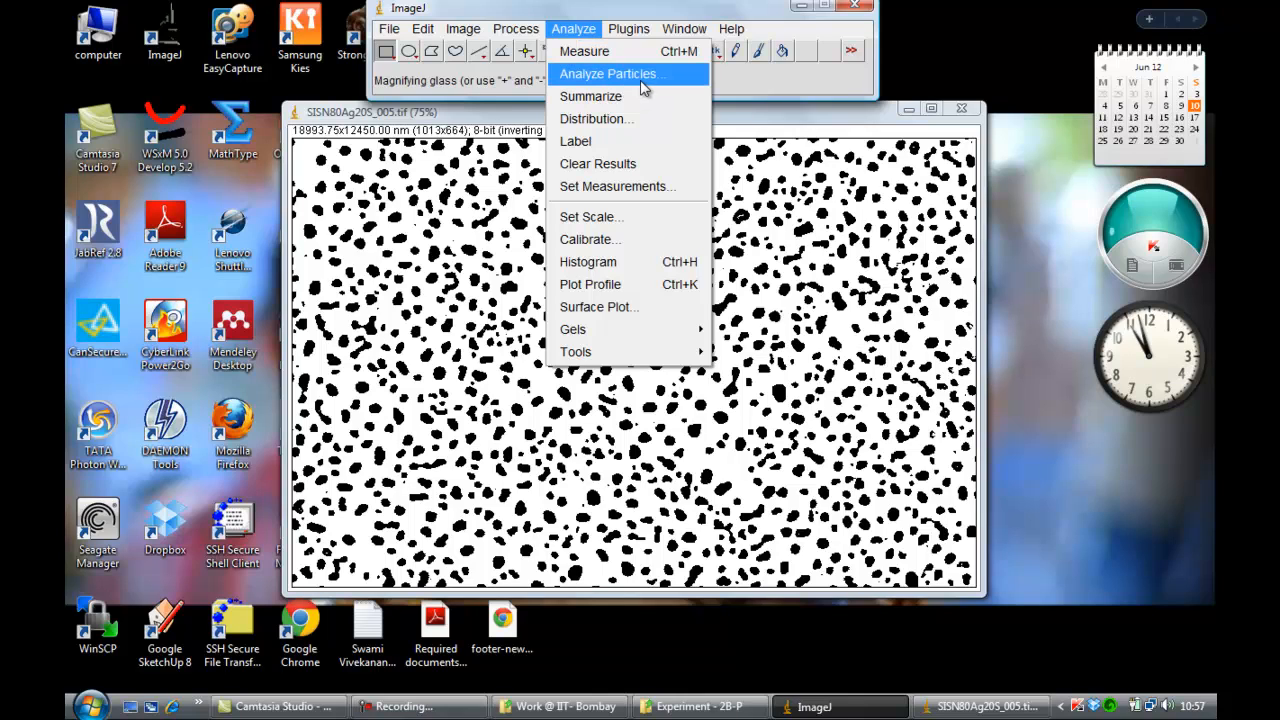
pyautogui.click(609, 73)
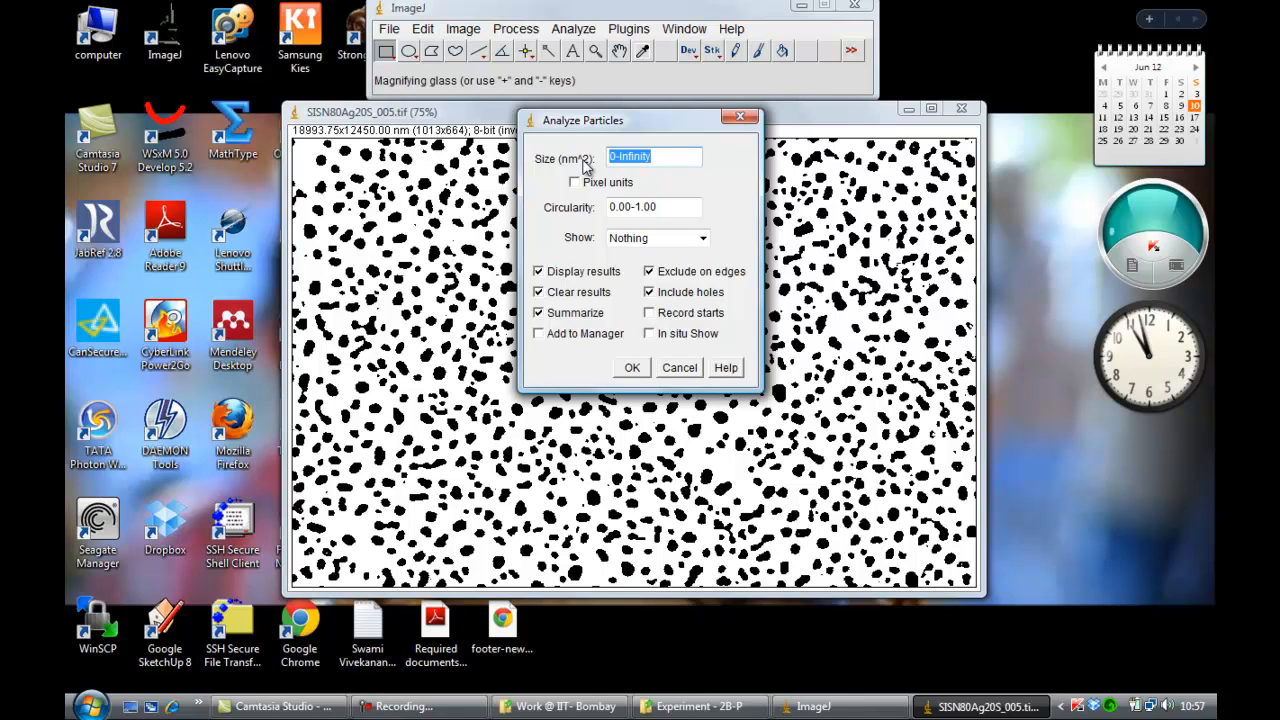
pyautogui.moveTo(582, 168)
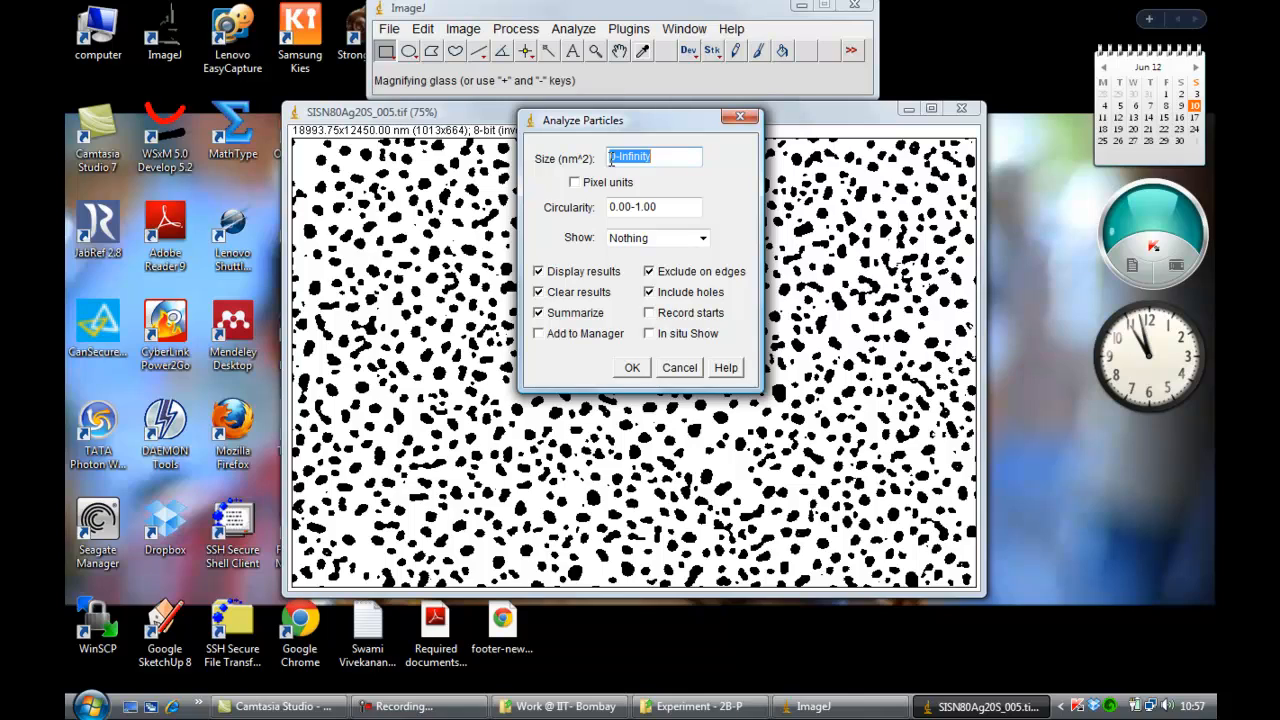
pyautogui.click(653, 157)
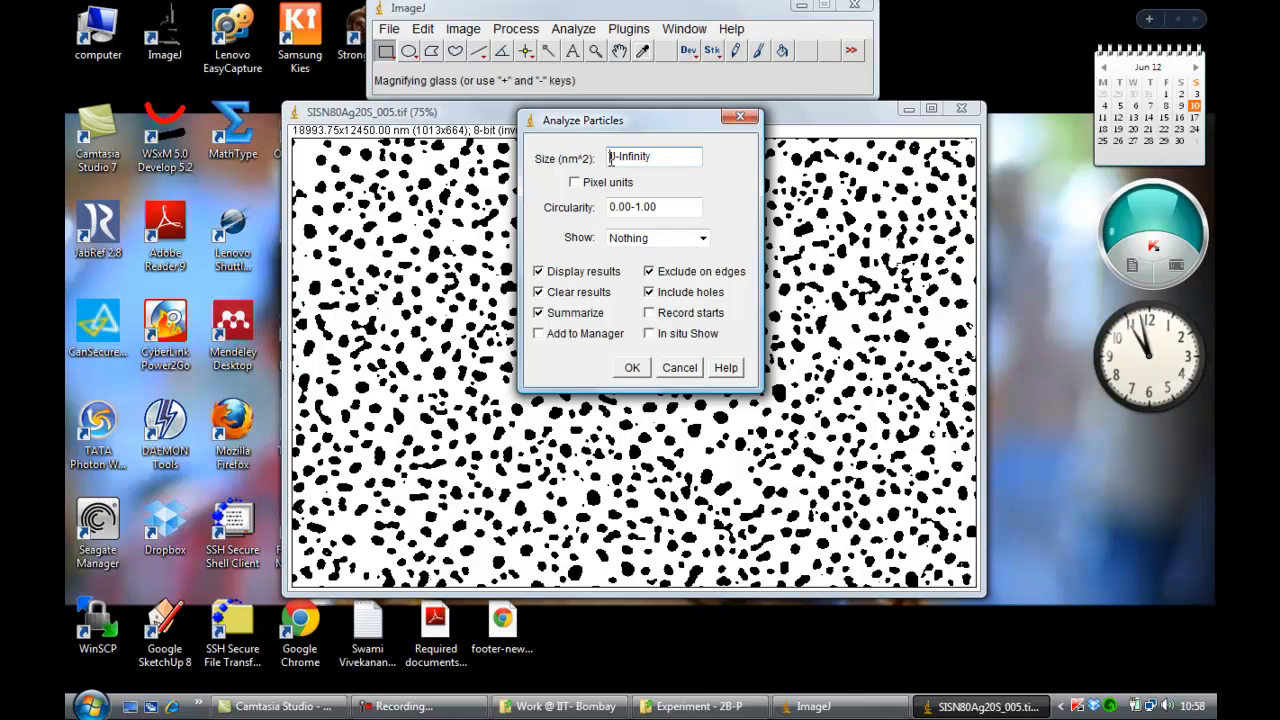
pyautogui.write('1000')
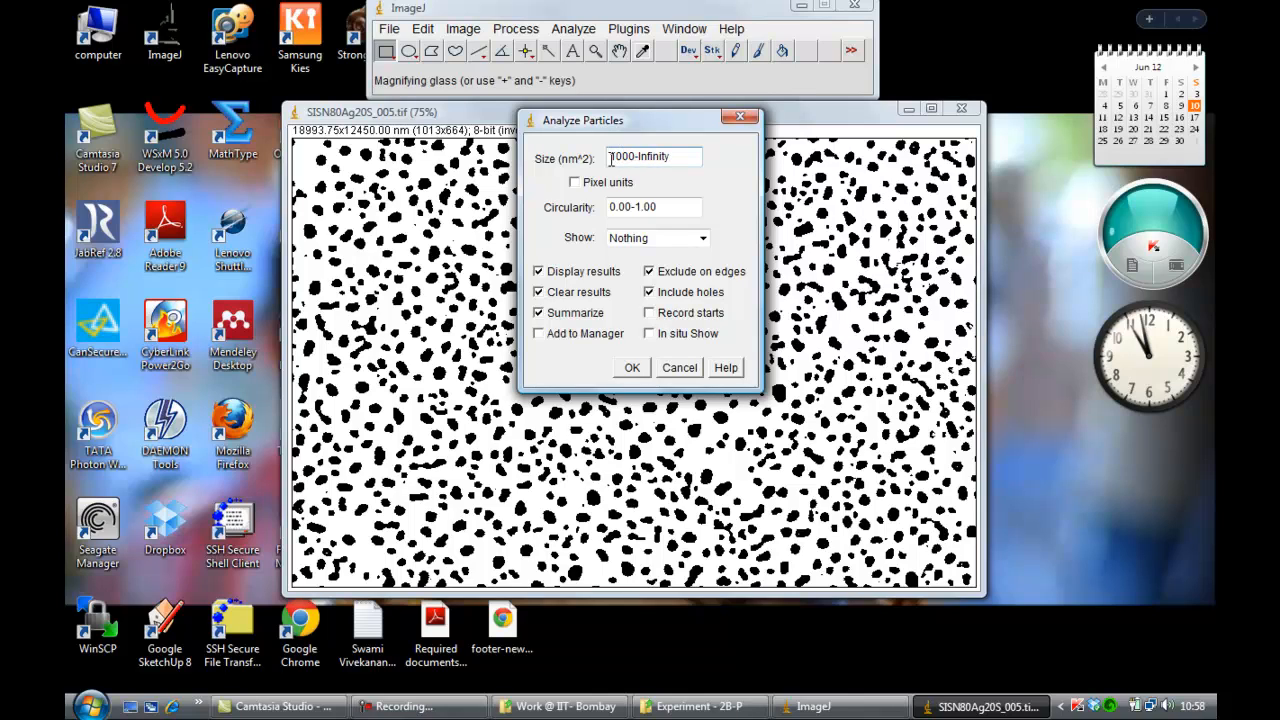
pyautogui.write('100-Infinity')
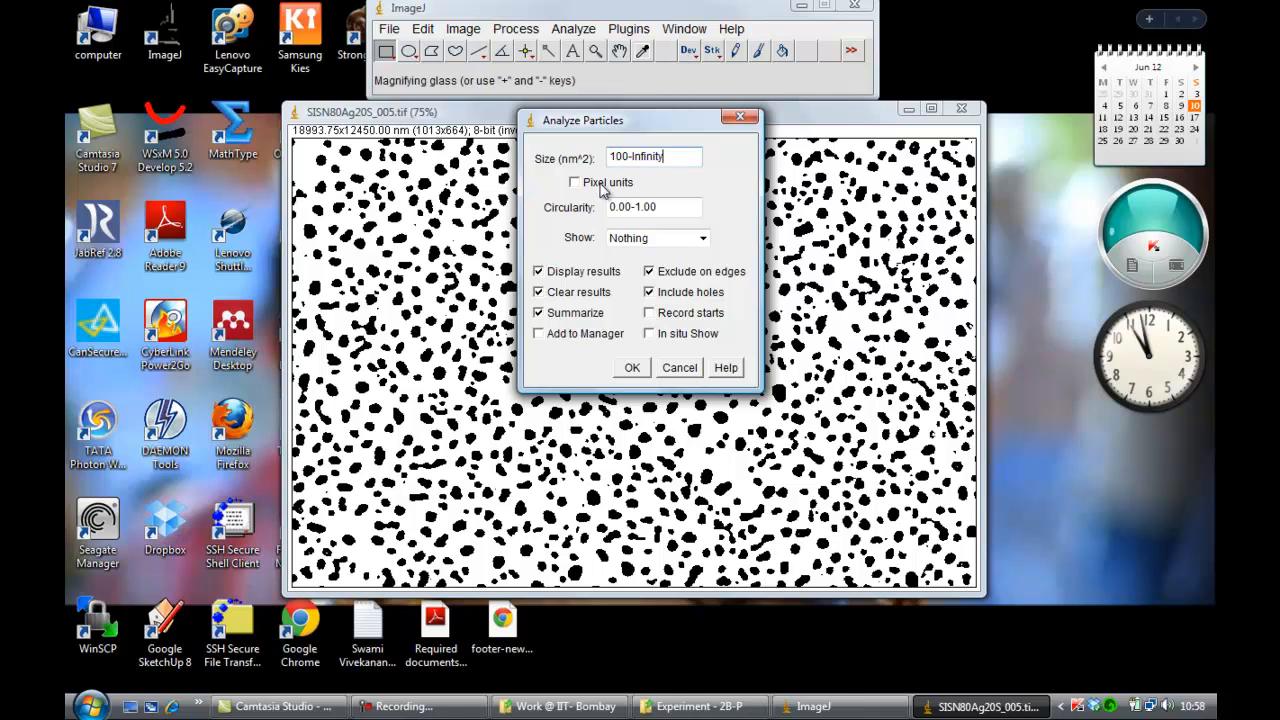
pyautogui.click(703, 238)
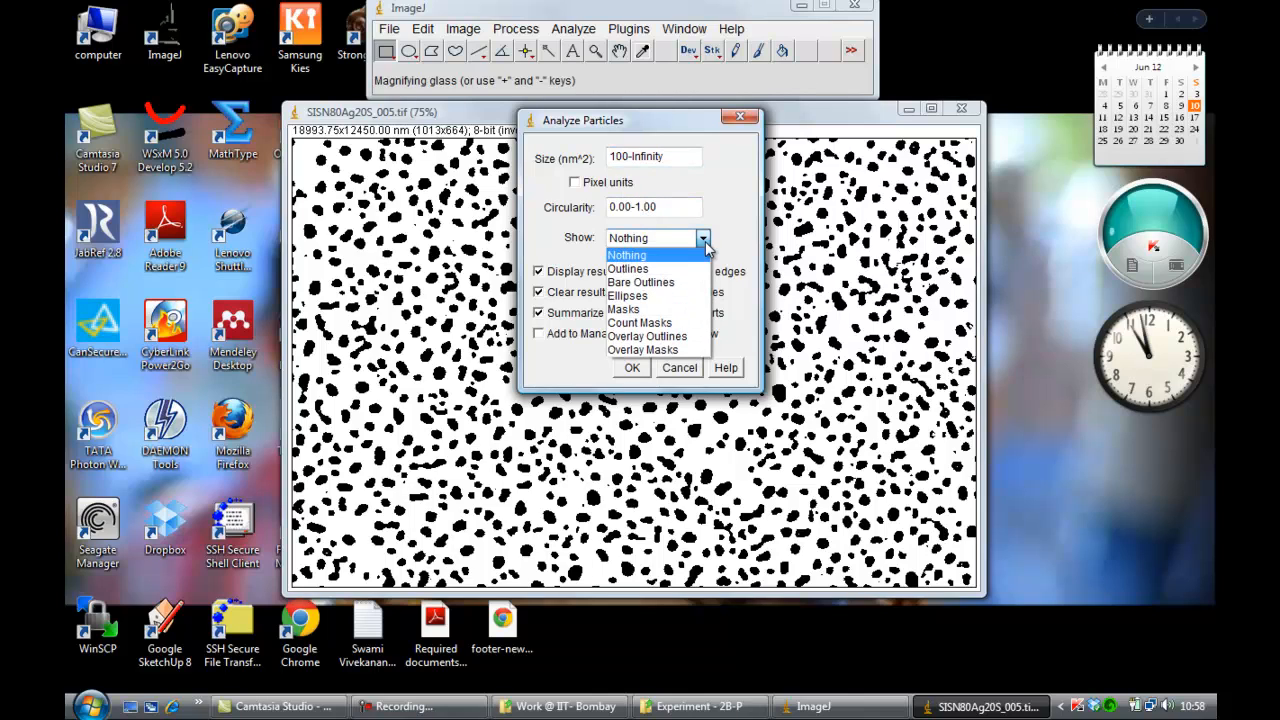
pyautogui.click(643, 349)
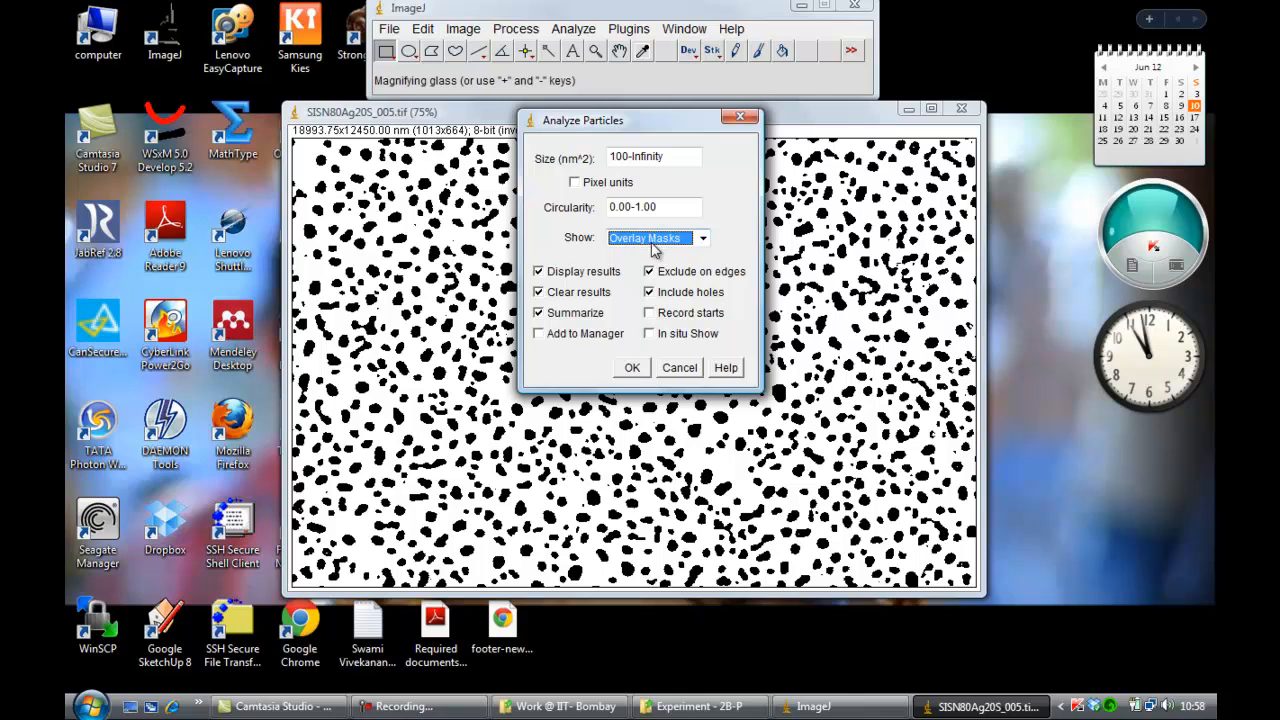
pyautogui.moveTo(578, 282)
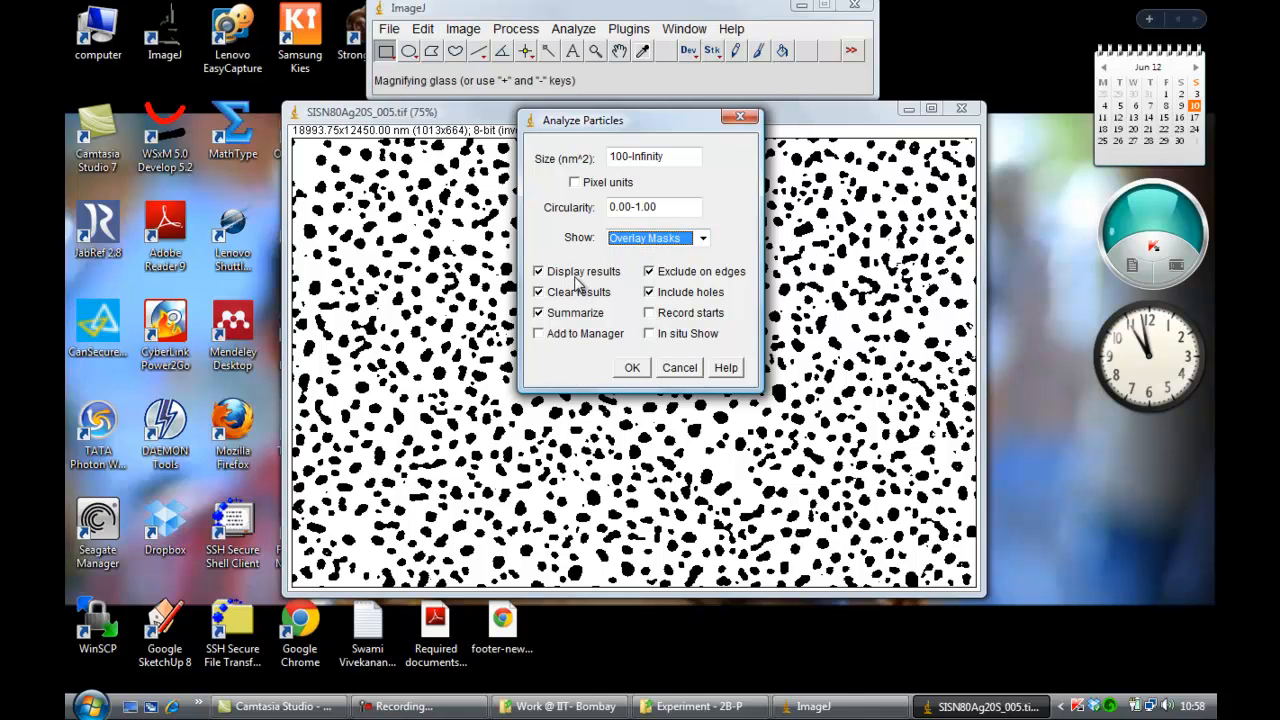
pyautogui.moveTo(585, 300)
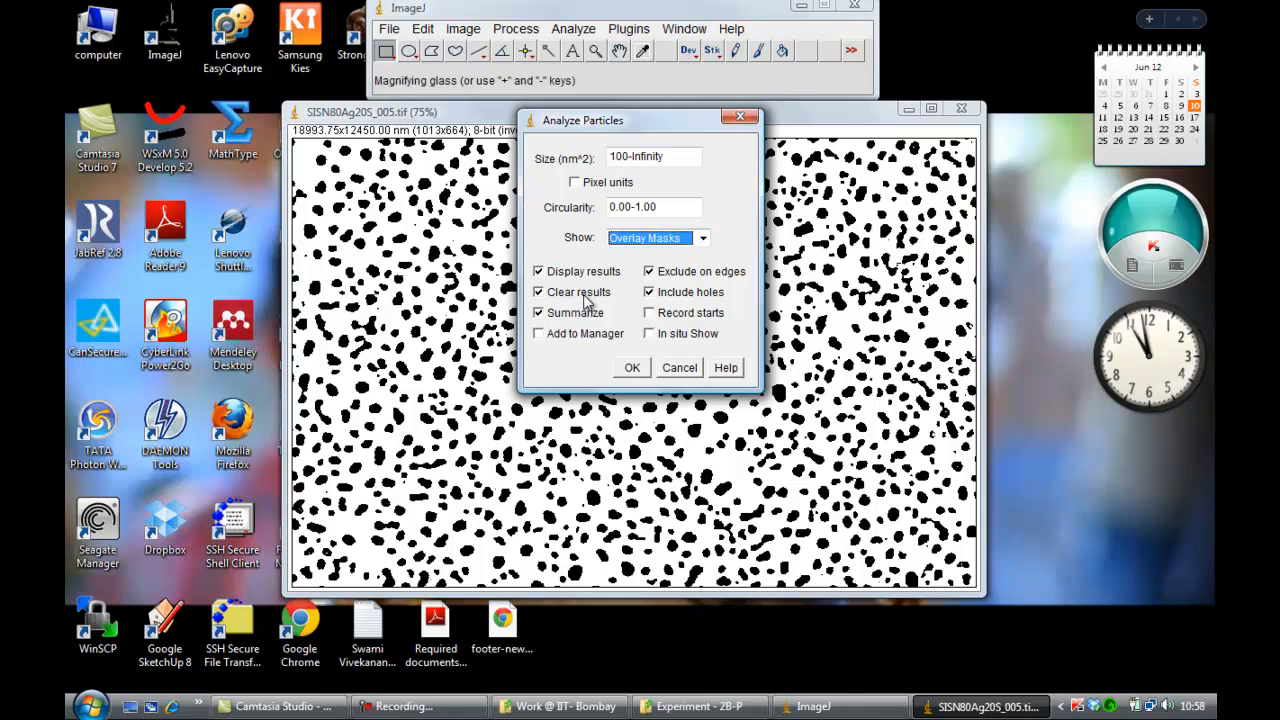
pyautogui.moveTo(672, 320)
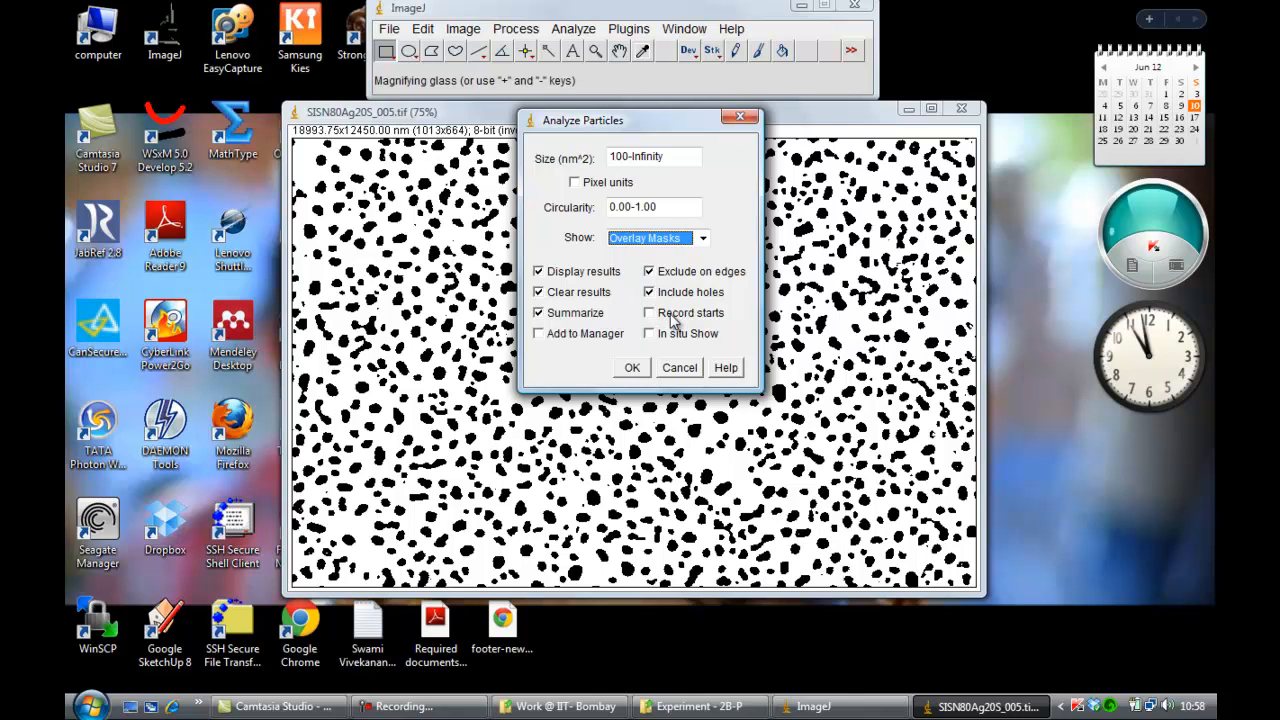
pyautogui.moveTo(642, 374)
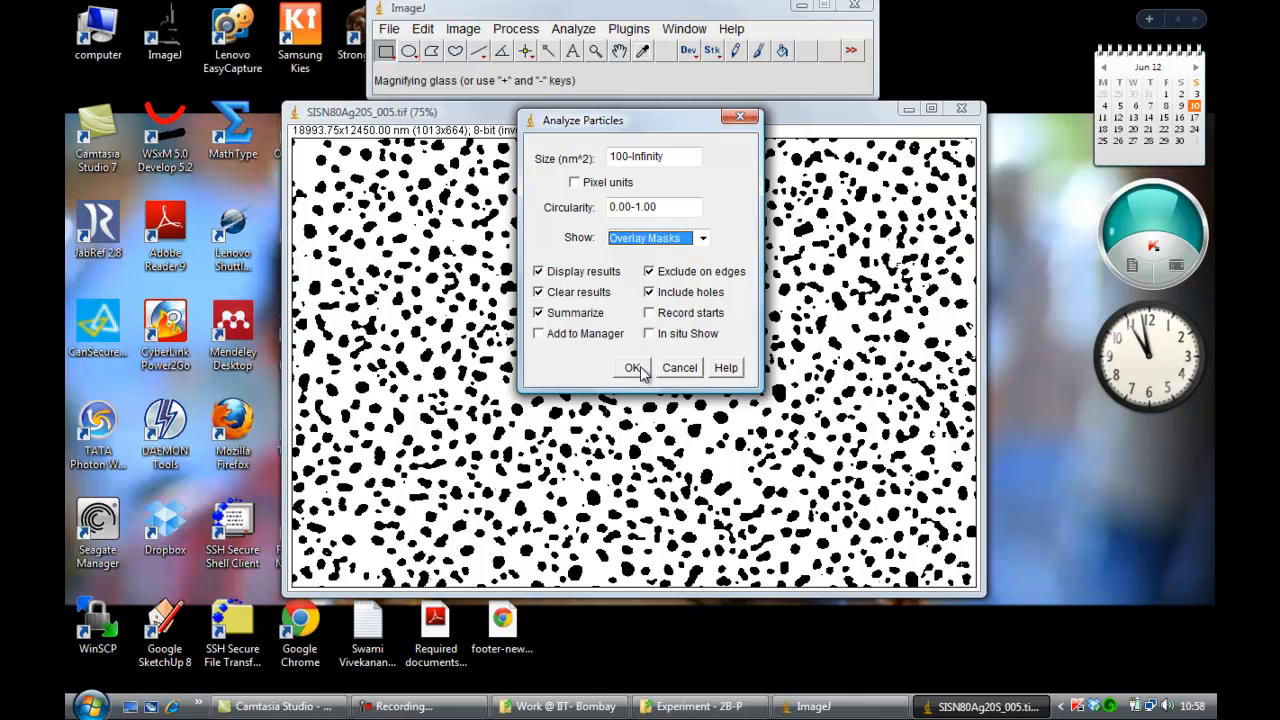
pyautogui.click(631, 367)
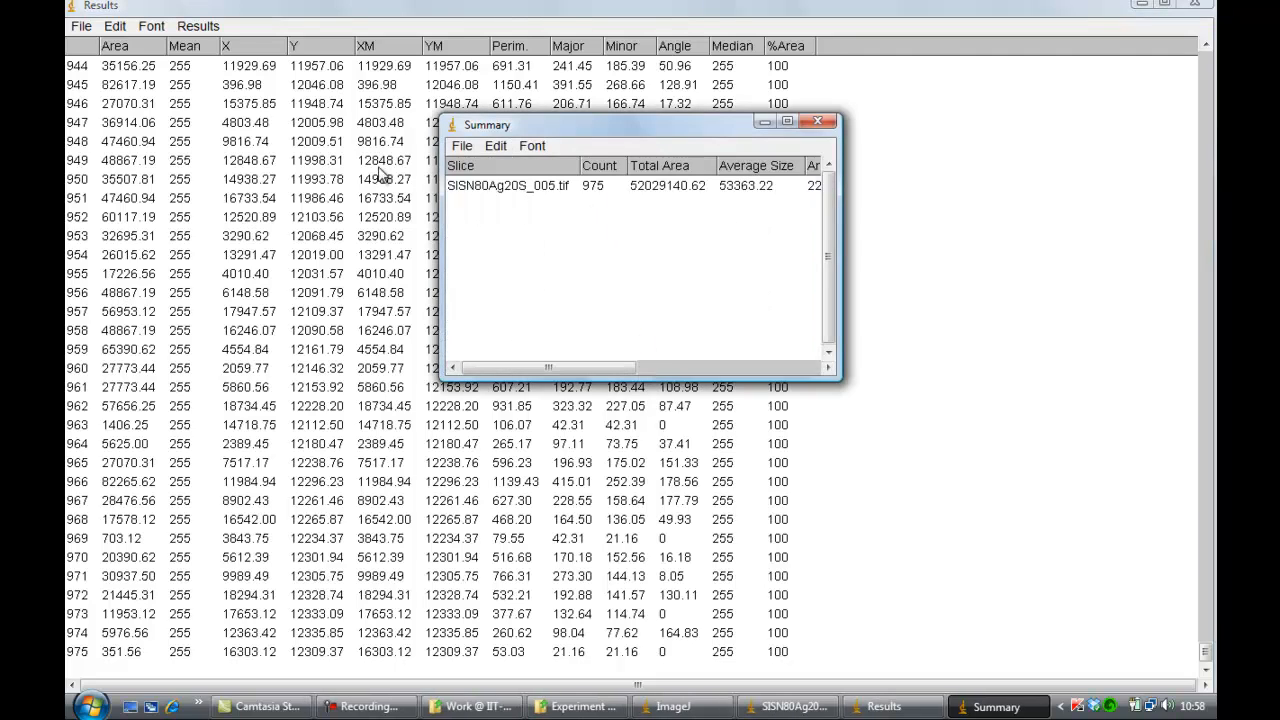
pyautogui.moveTo(768, 197)
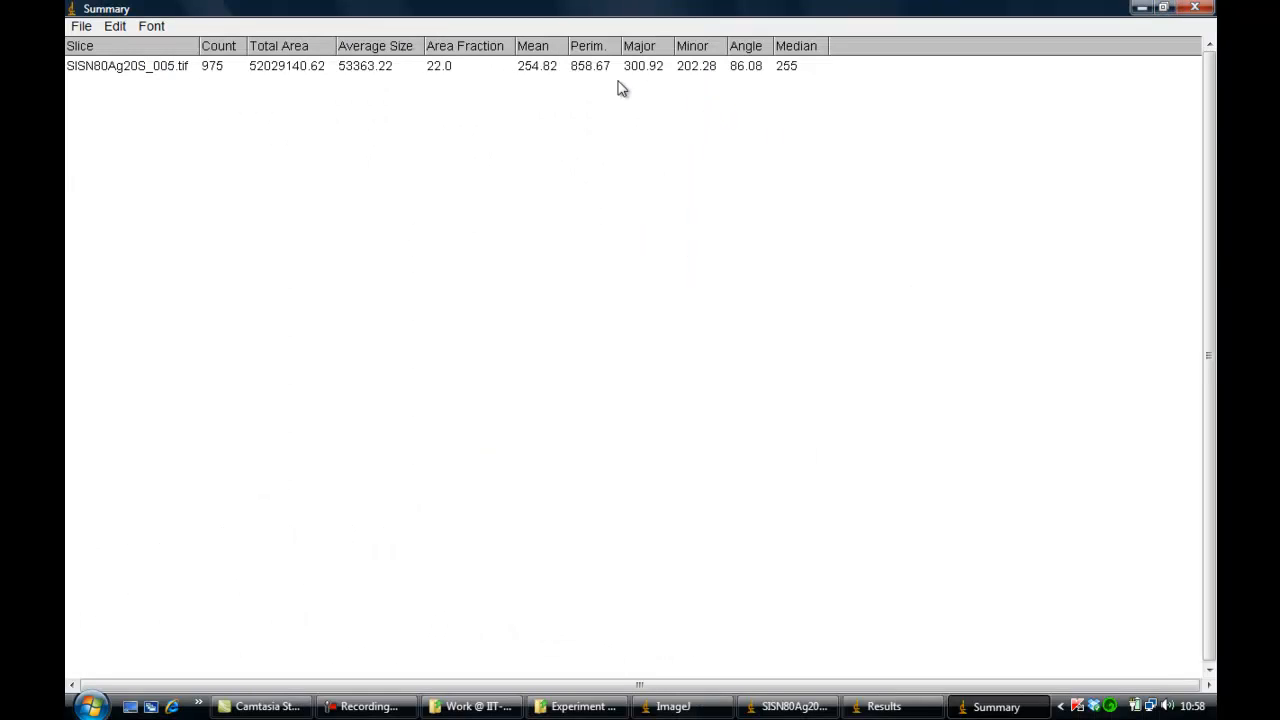
pyautogui.moveTo(160, 67)
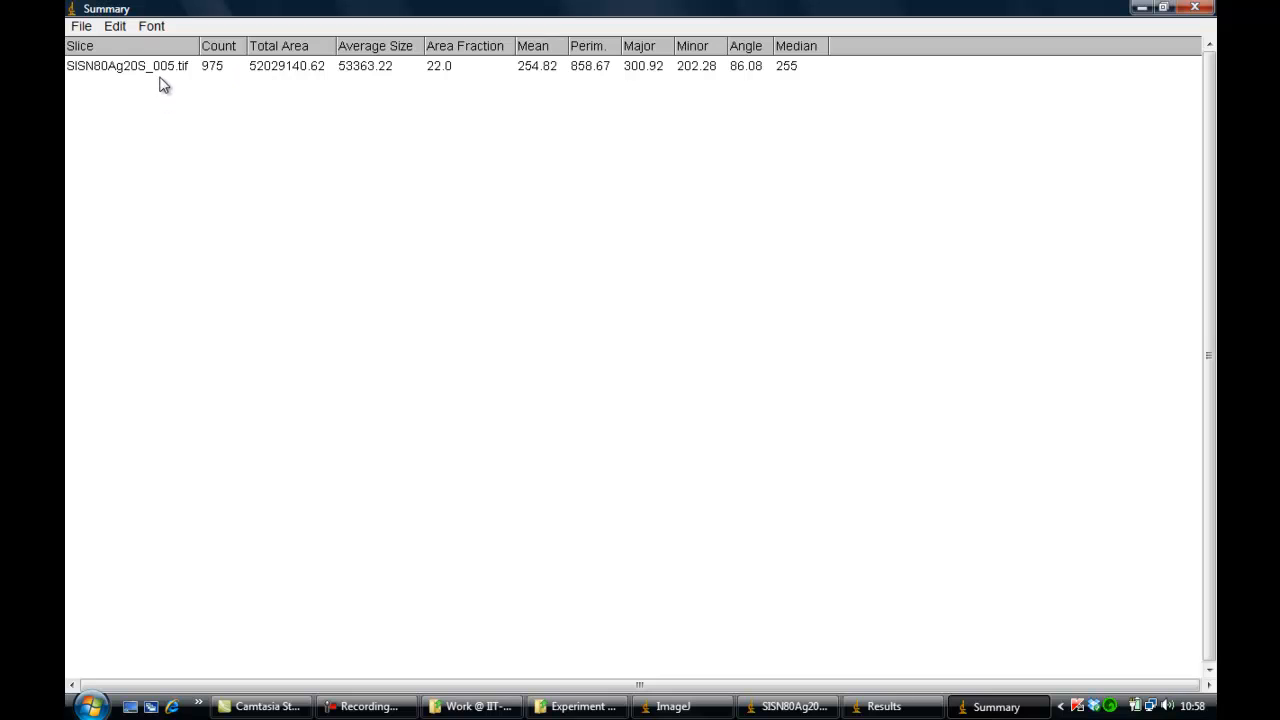
pyautogui.moveTo(463, 76)
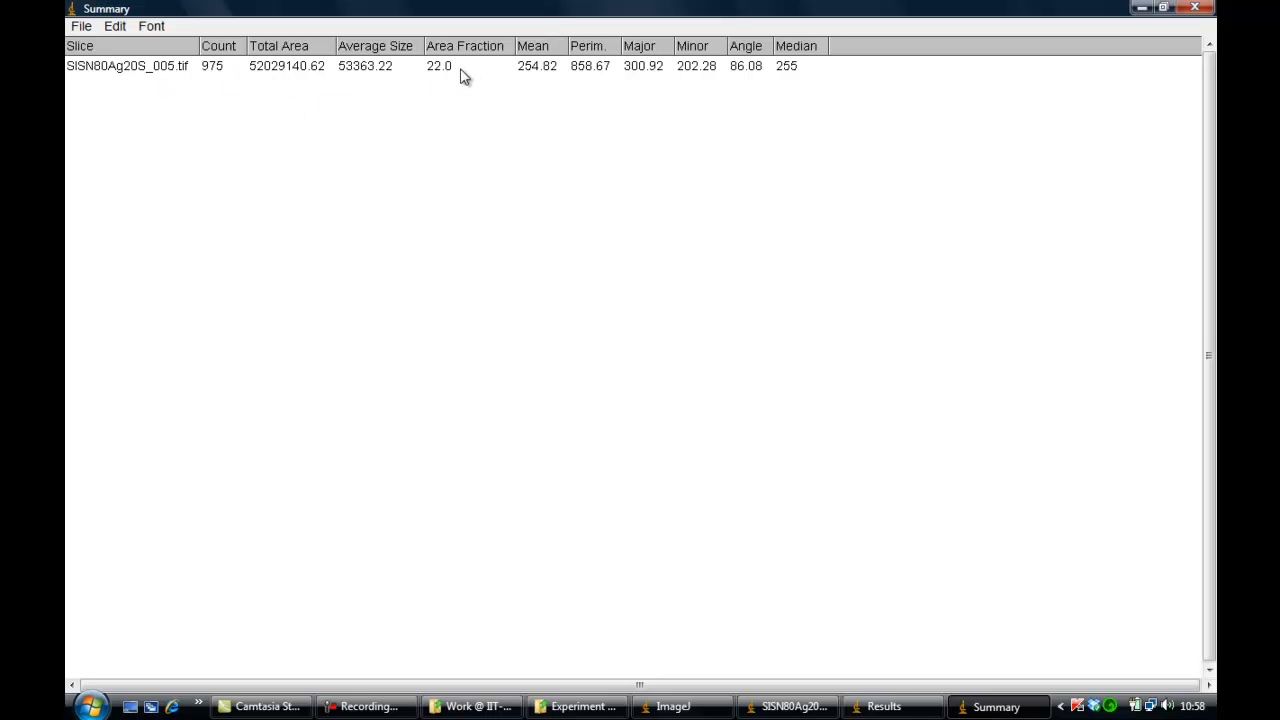
# Read the maximized Summary window, then return to the Results table
pyautogui.click(445, 65)
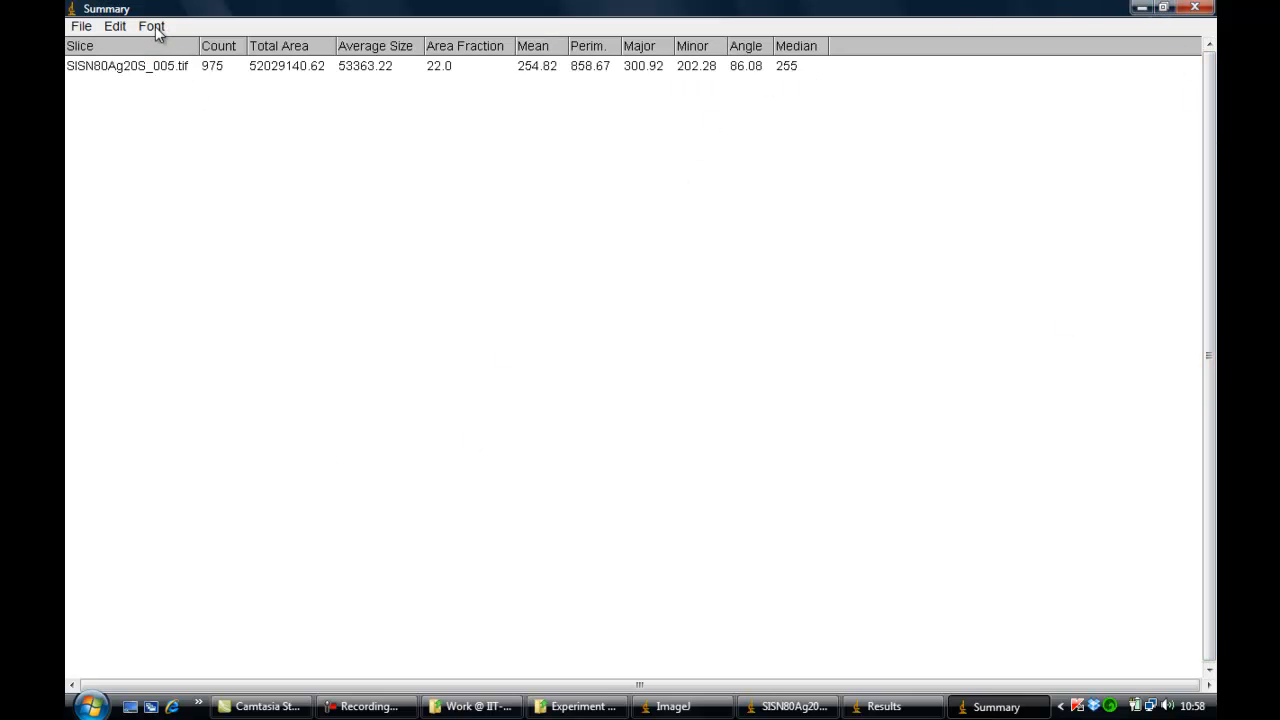
pyautogui.click(884, 706)
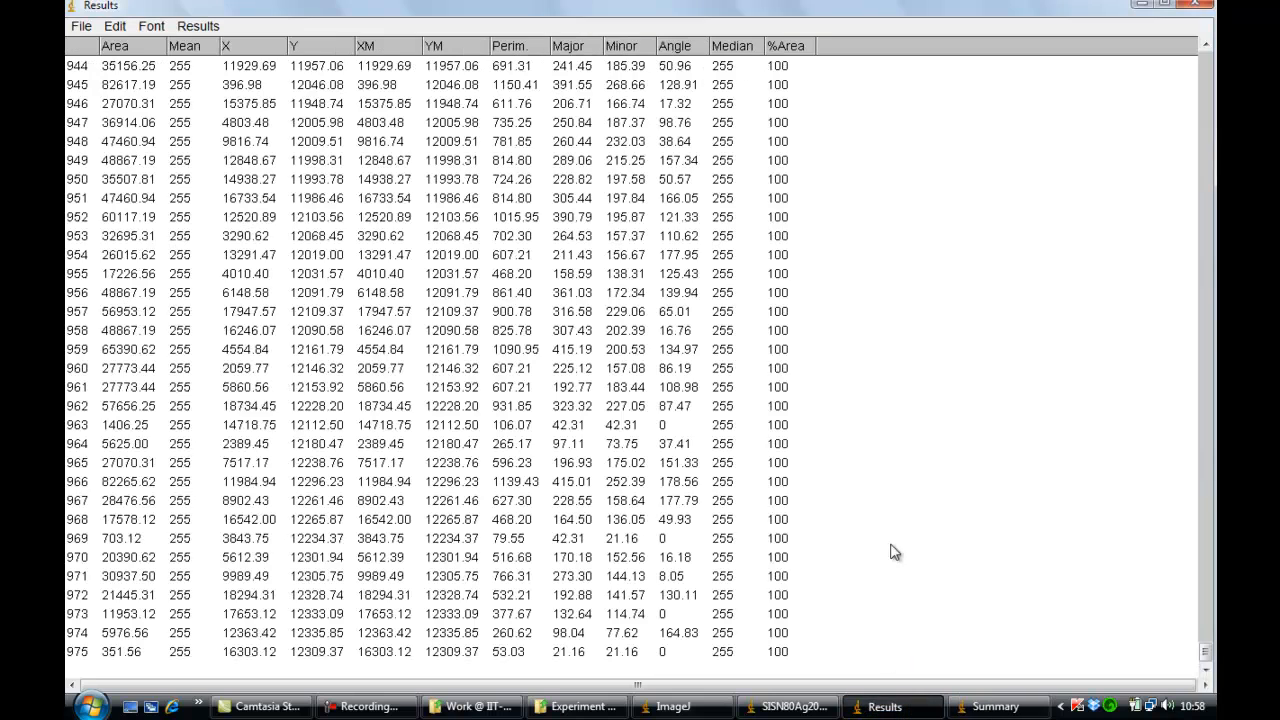
# Open the Results distribution settings for Area and select the range value
pyautogui.click(81, 26)
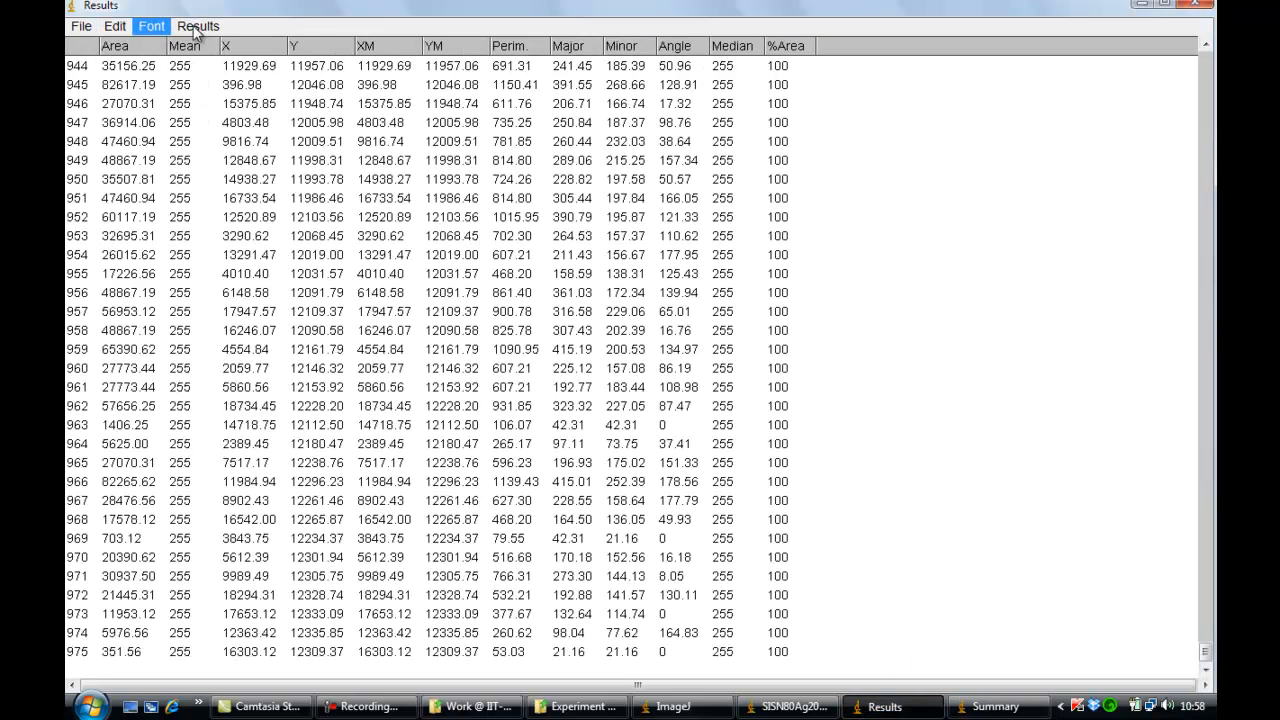
pyautogui.click(197, 26)
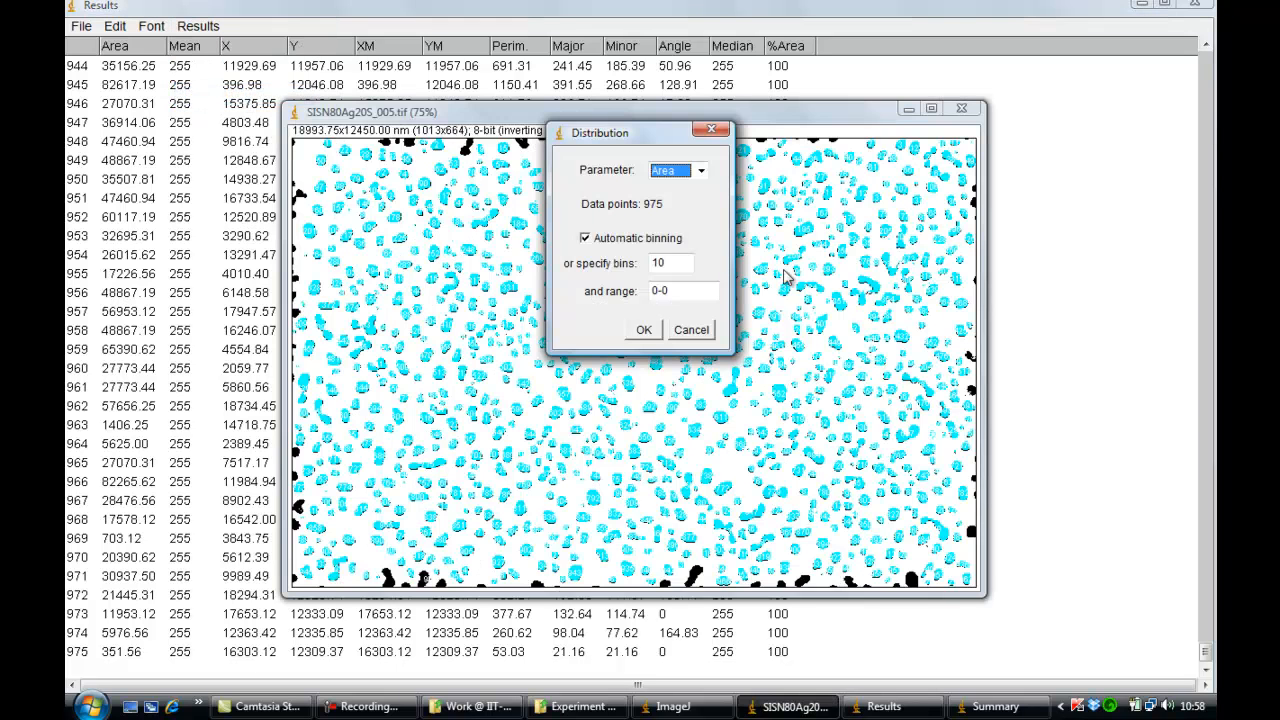
pyautogui.moveTo(847, 261)
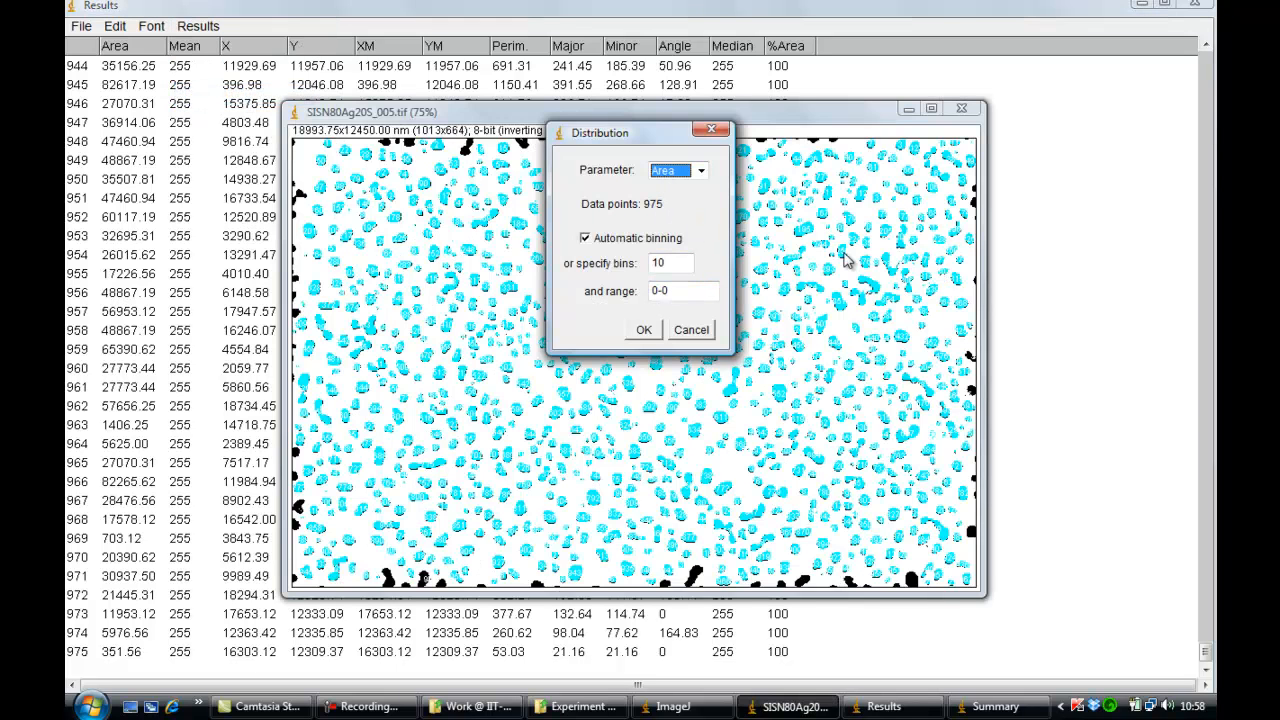
pyautogui.moveTo(567, 401)
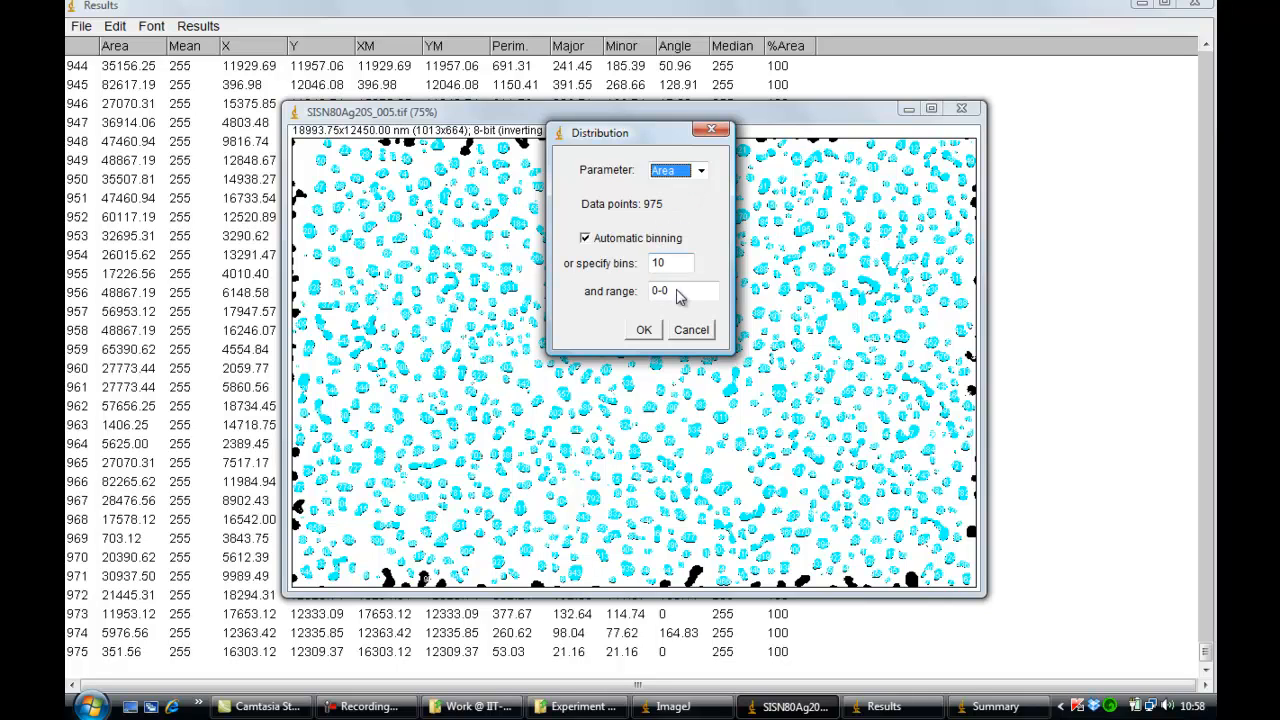
pyautogui.click(644, 330)
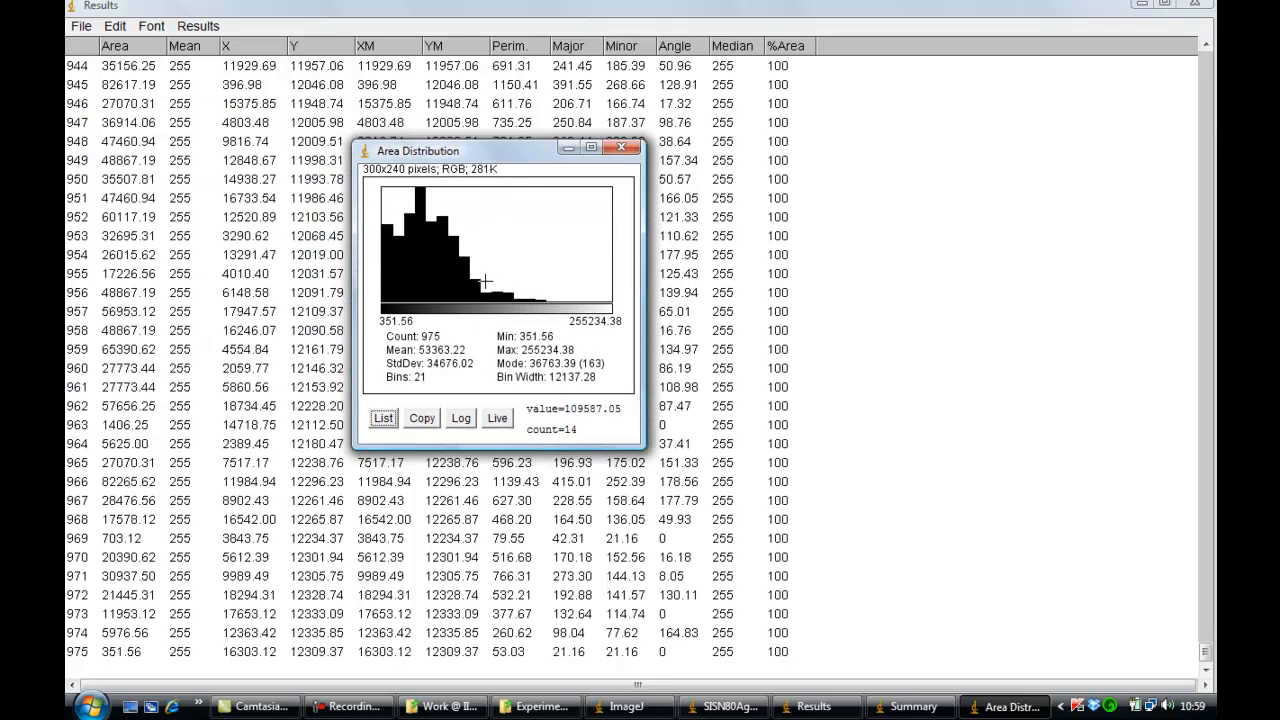
pyautogui.moveTo(455, 255)
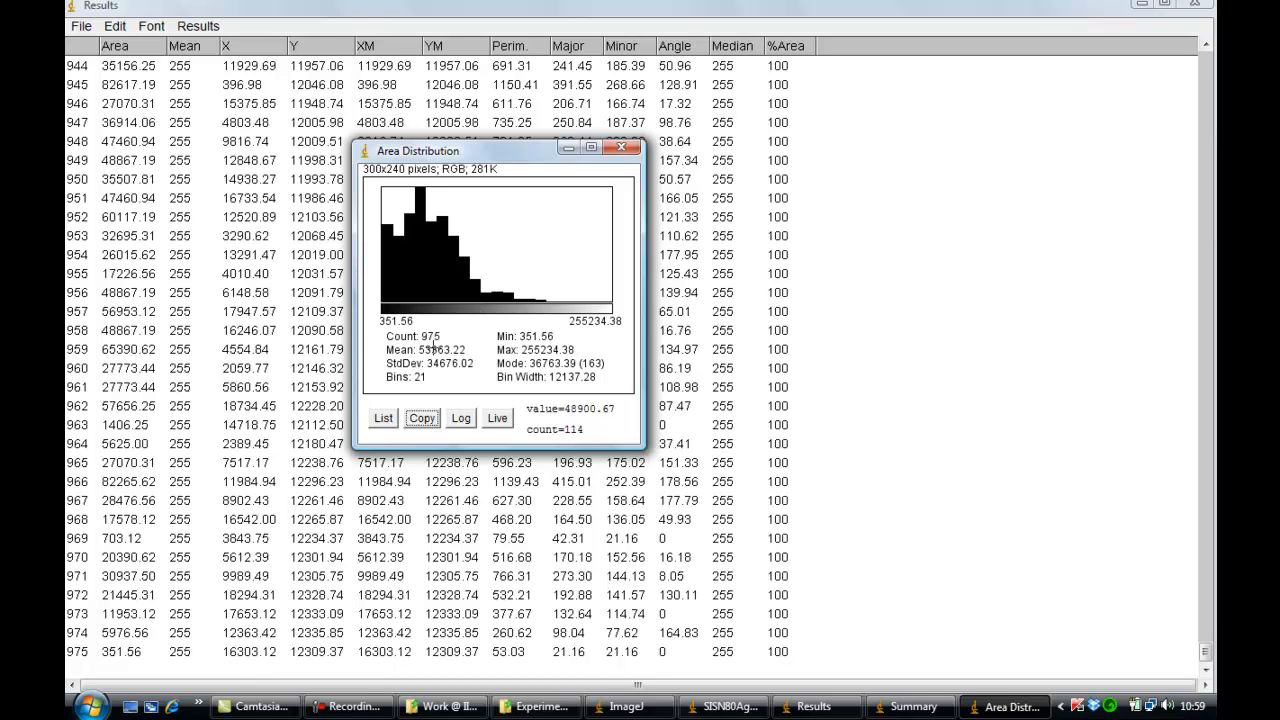
# List the area histogram bin counts, check the Summary, then bring the overlay image forward
pyautogui.click(382, 418)
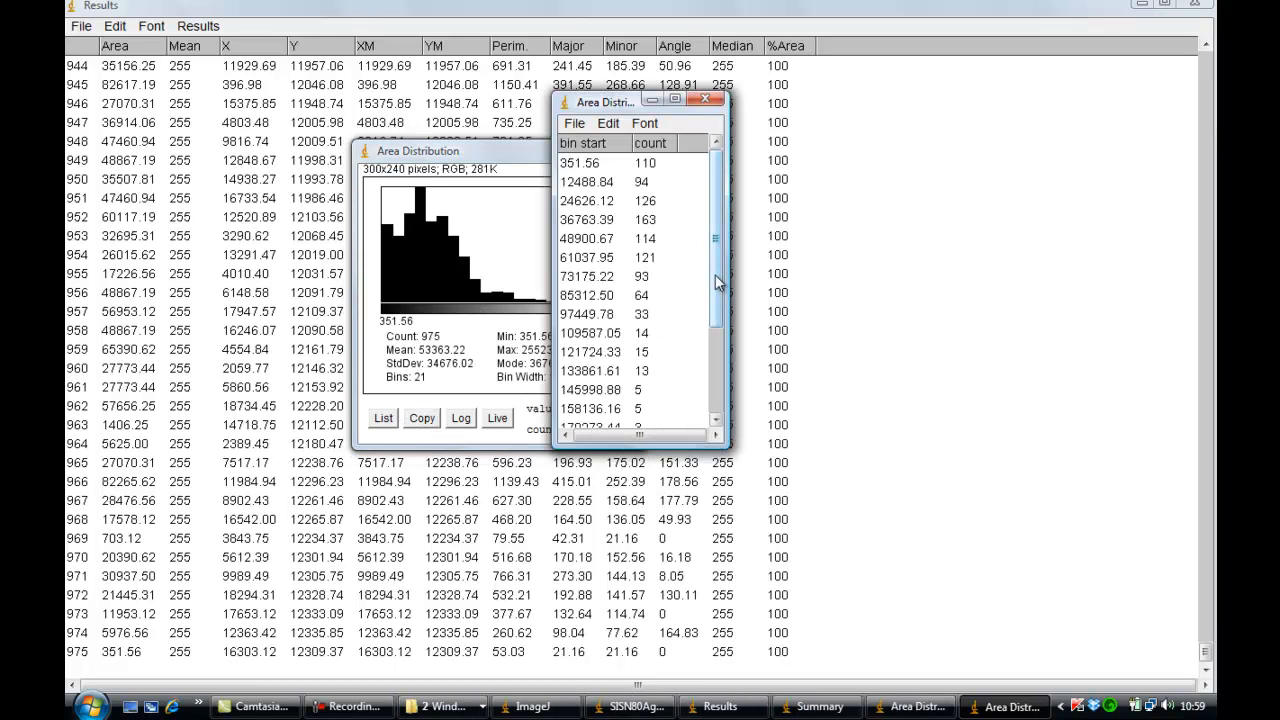
pyautogui.scroll(-3)
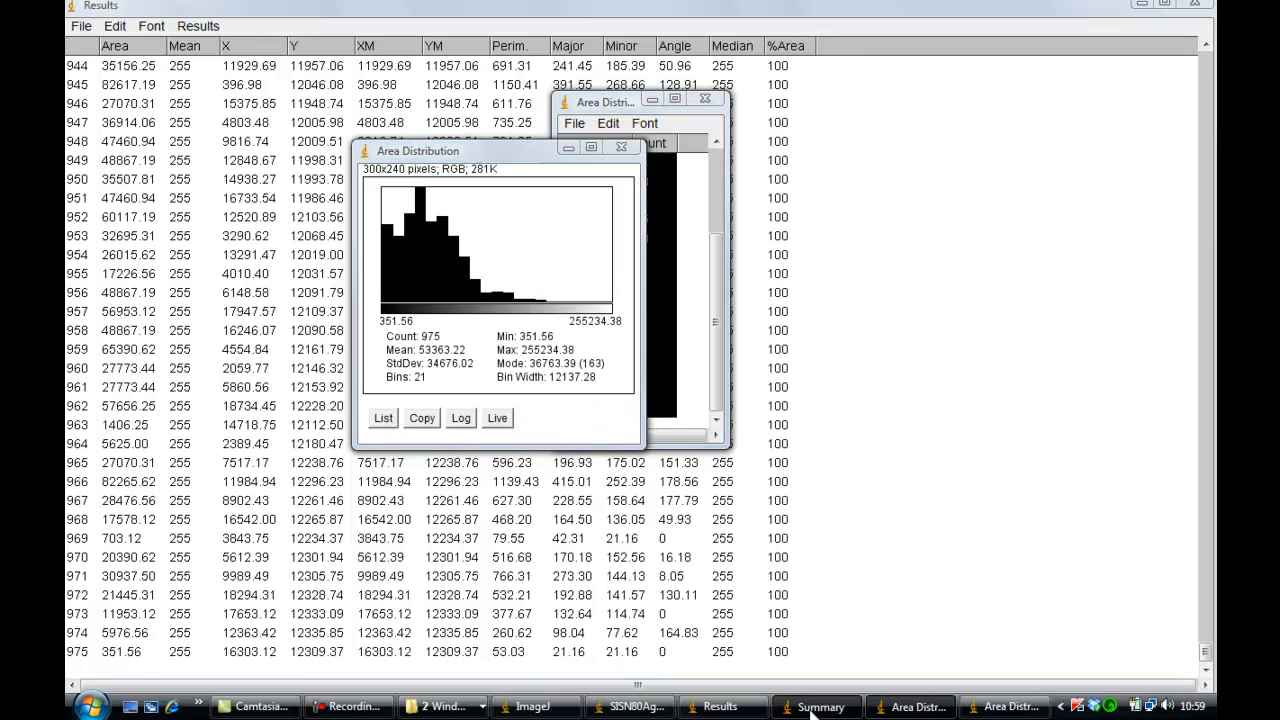
pyautogui.click(817, 706)
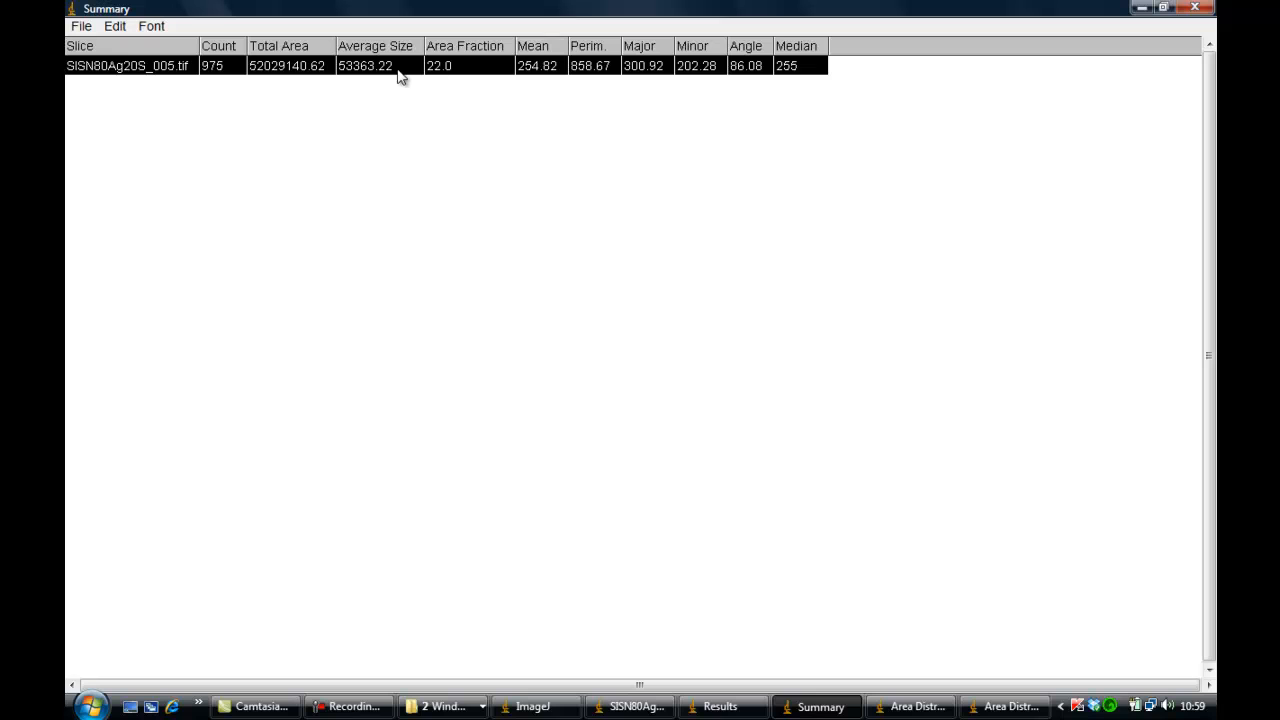
pyautogui.moveTo(680, 24)
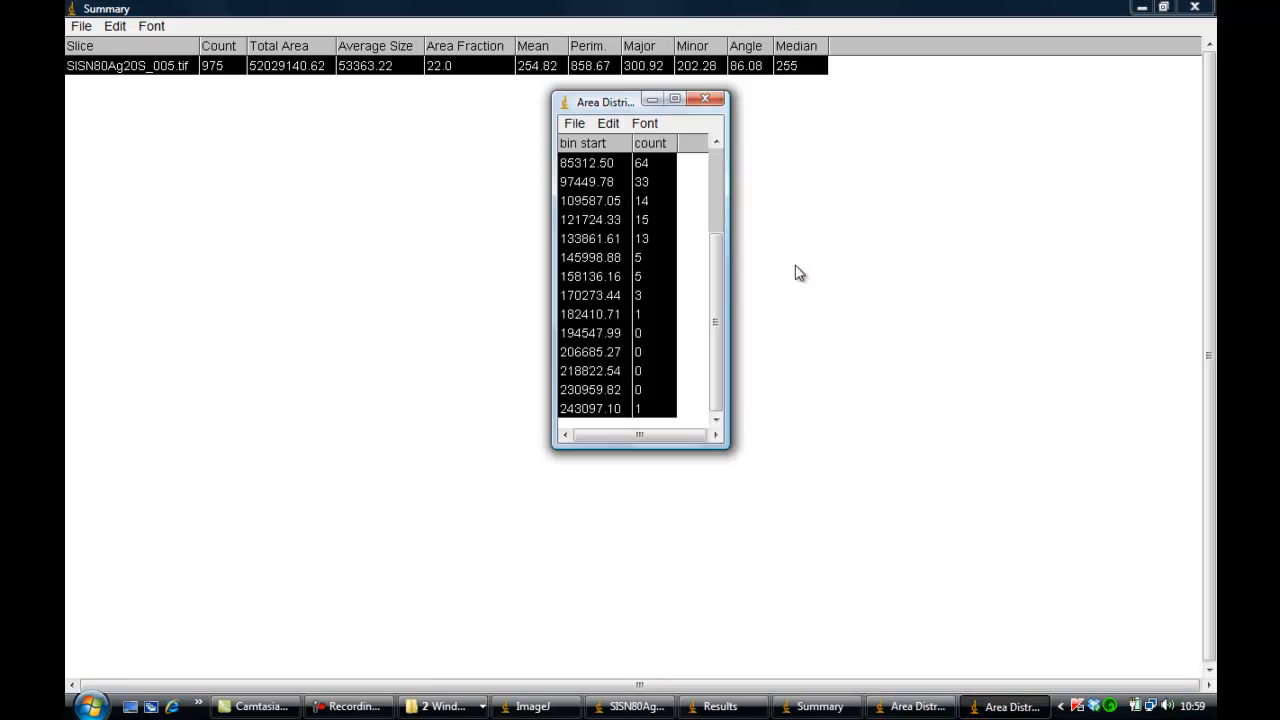
pyautogui.moveTo(871, 676)
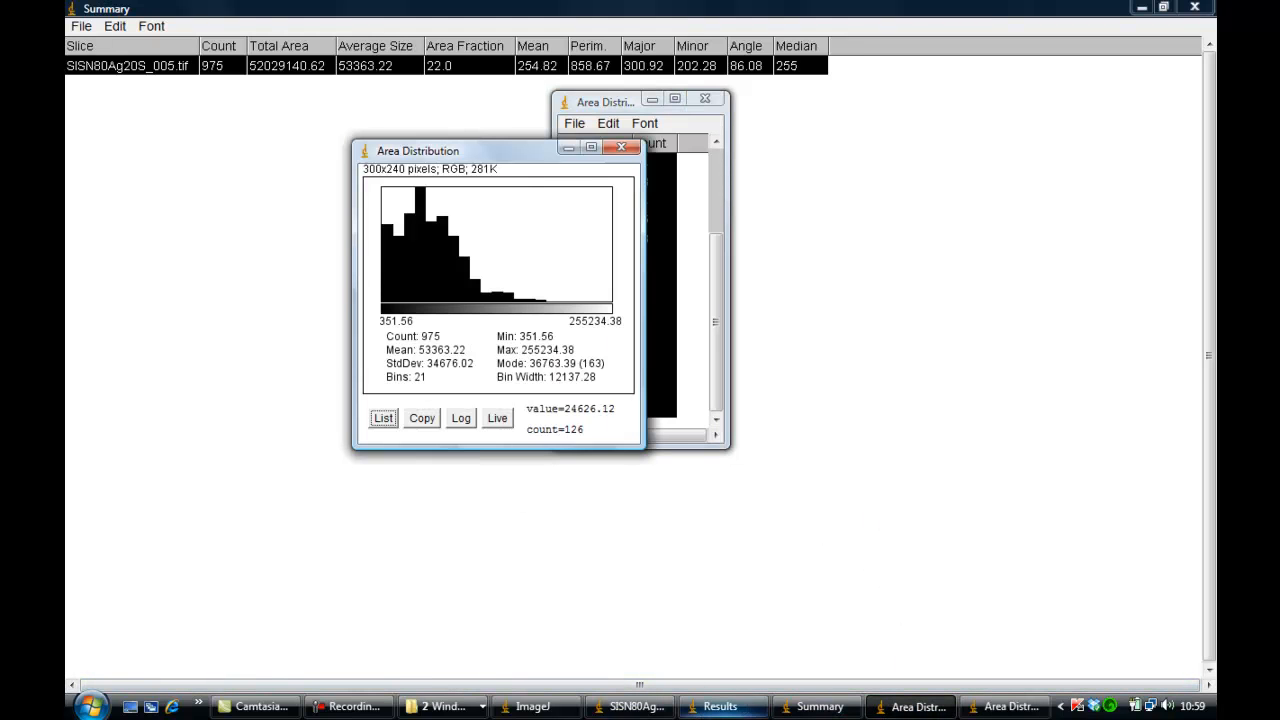
pyautogui.click(629, 706)
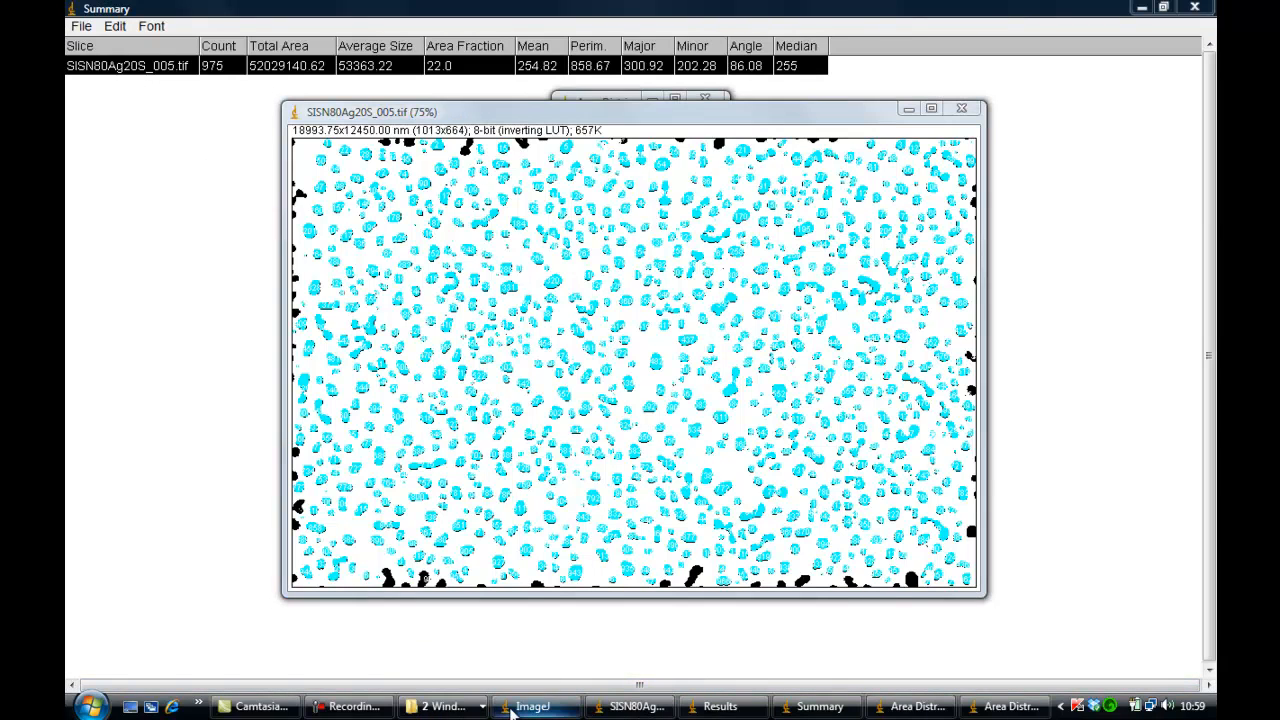
# Save the overlay image to the Desktop as TIFF SISN80Ag20S_0051
pyautogui.click(389, 28)
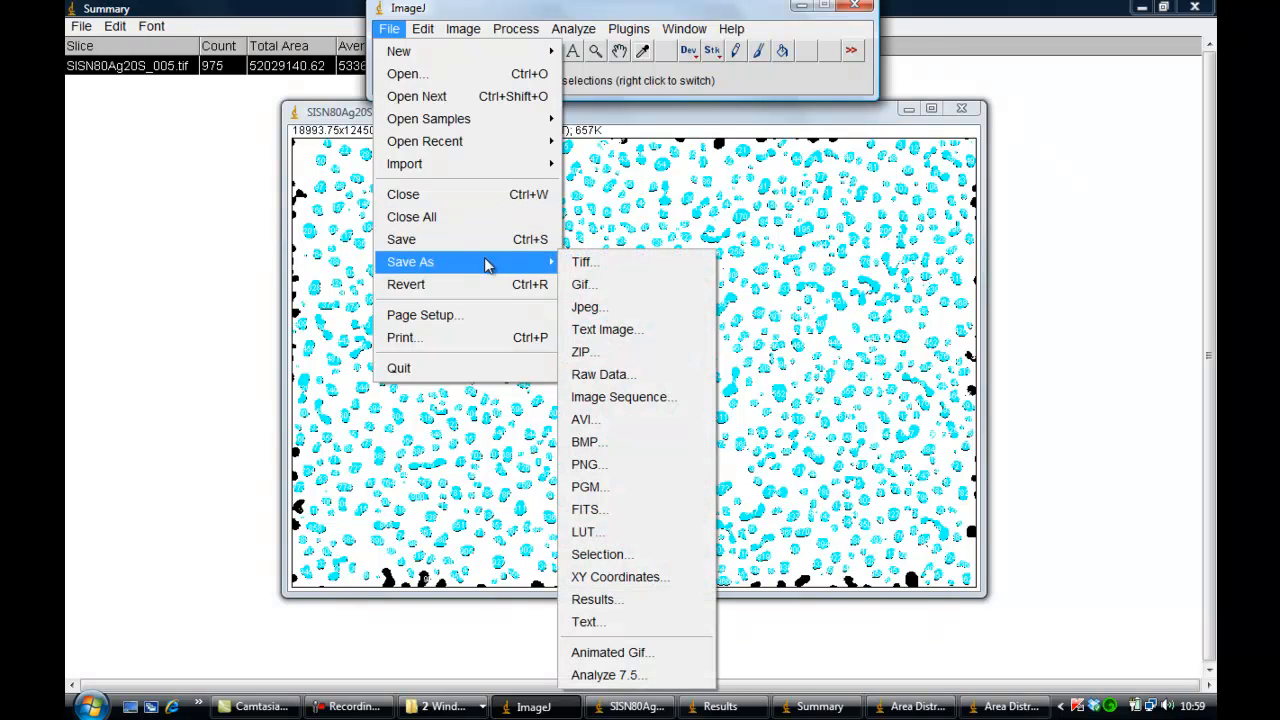
pyautogui.click(615, 267)
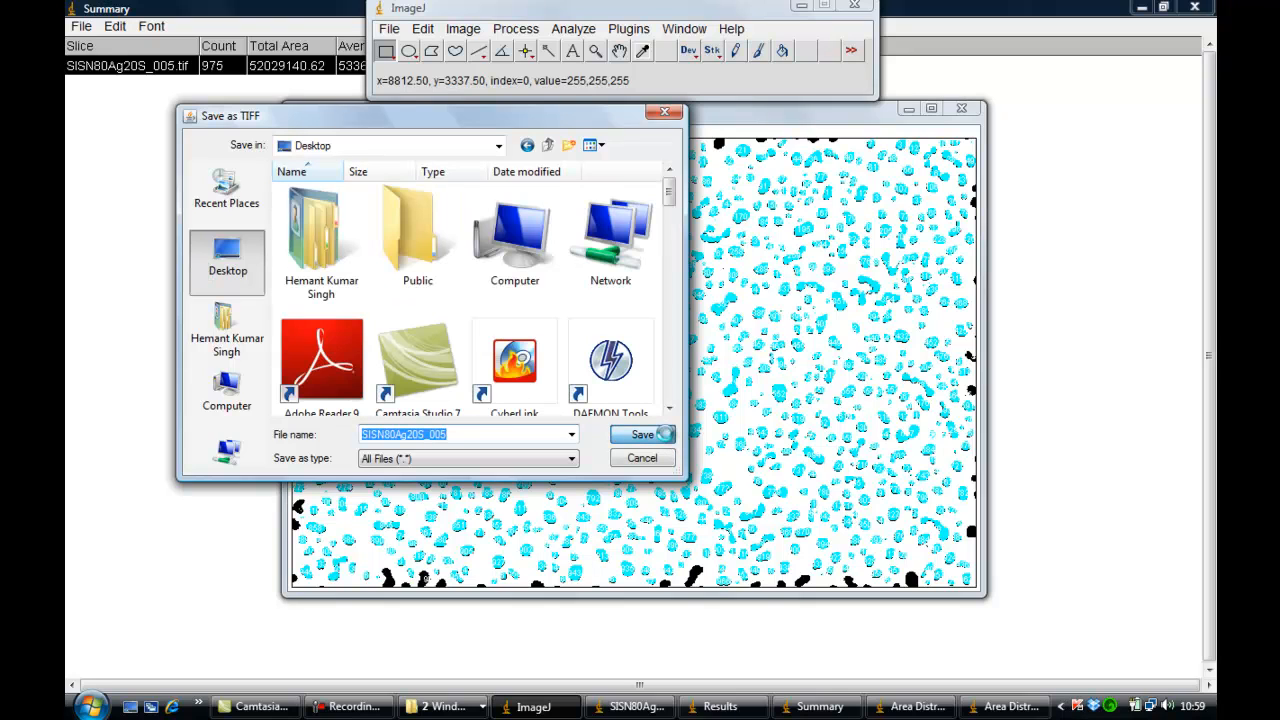
pyautogui.moveTo(750, 370)
pyautogui.write('1')
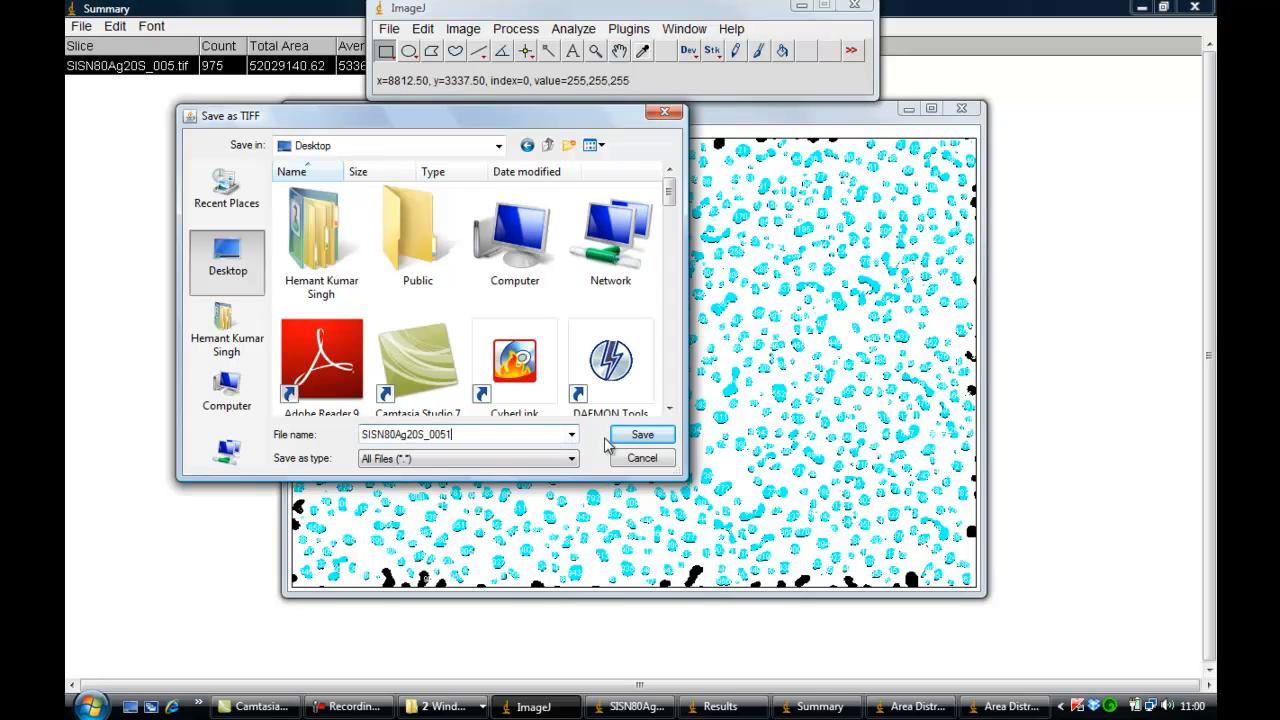
pyautogui.click(641, 434)
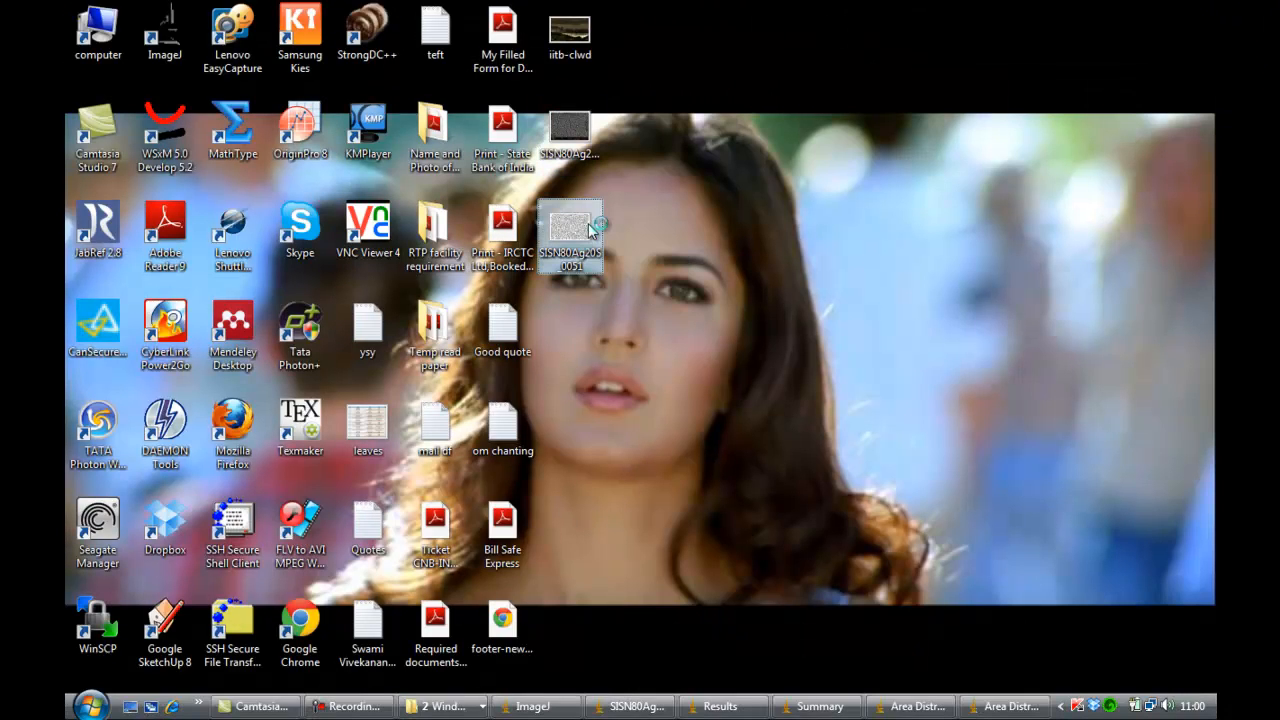
pyautogui.moveTo(970, 345)
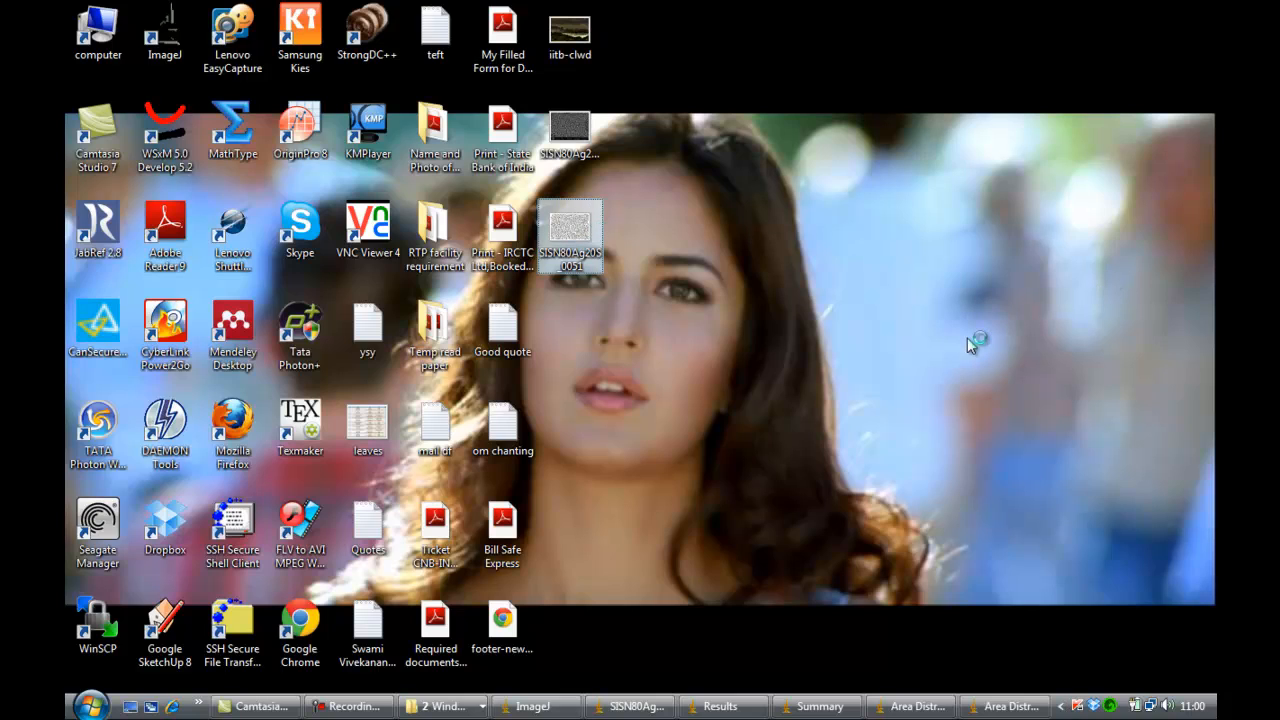
# Open SISN80Ag20S_0051 in Picture Manager and compare it against the ImageJ windows
pyautogui.doubleClick(569, 230)
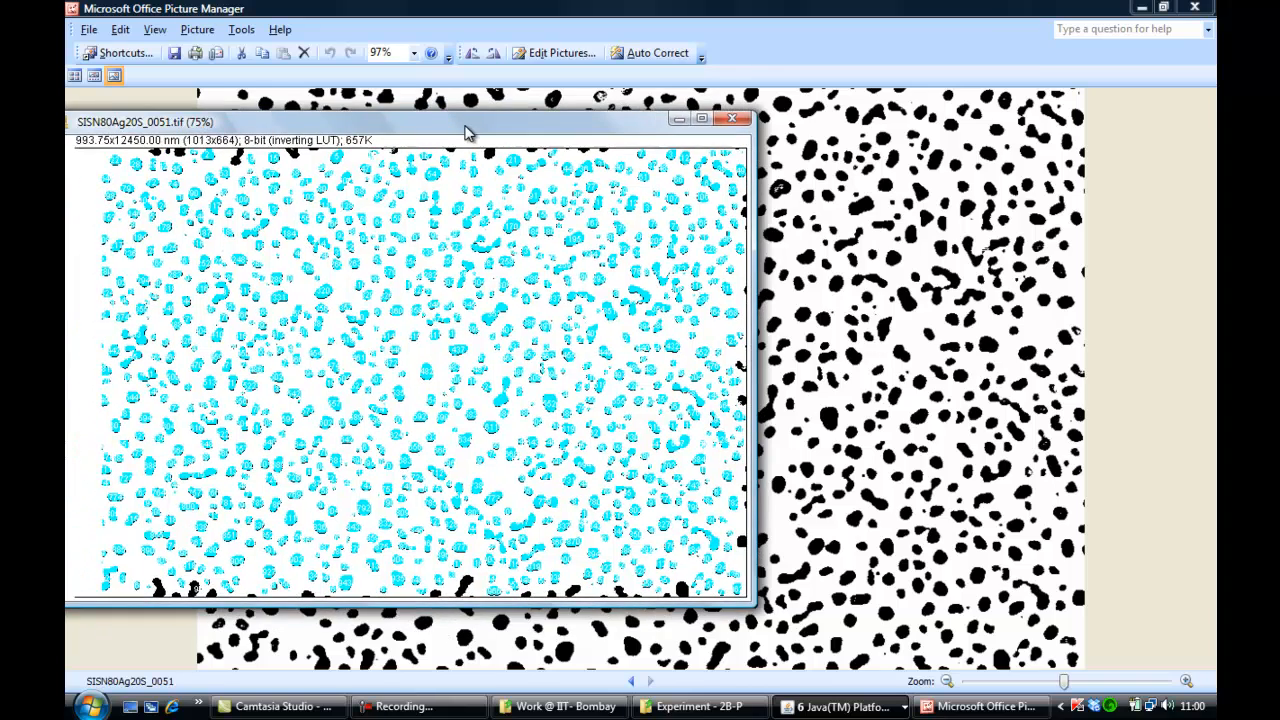
pyautogui.moveTo(962, 216)
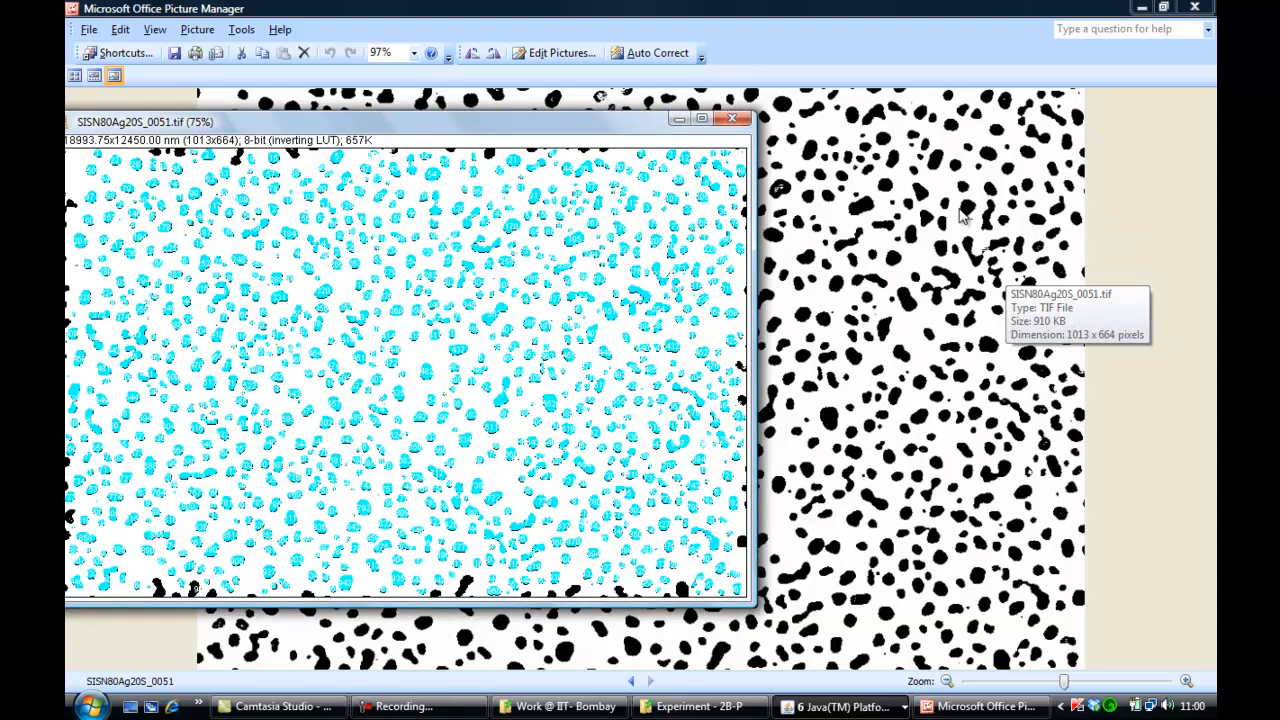
pyautogui.moveTo(952, 593)
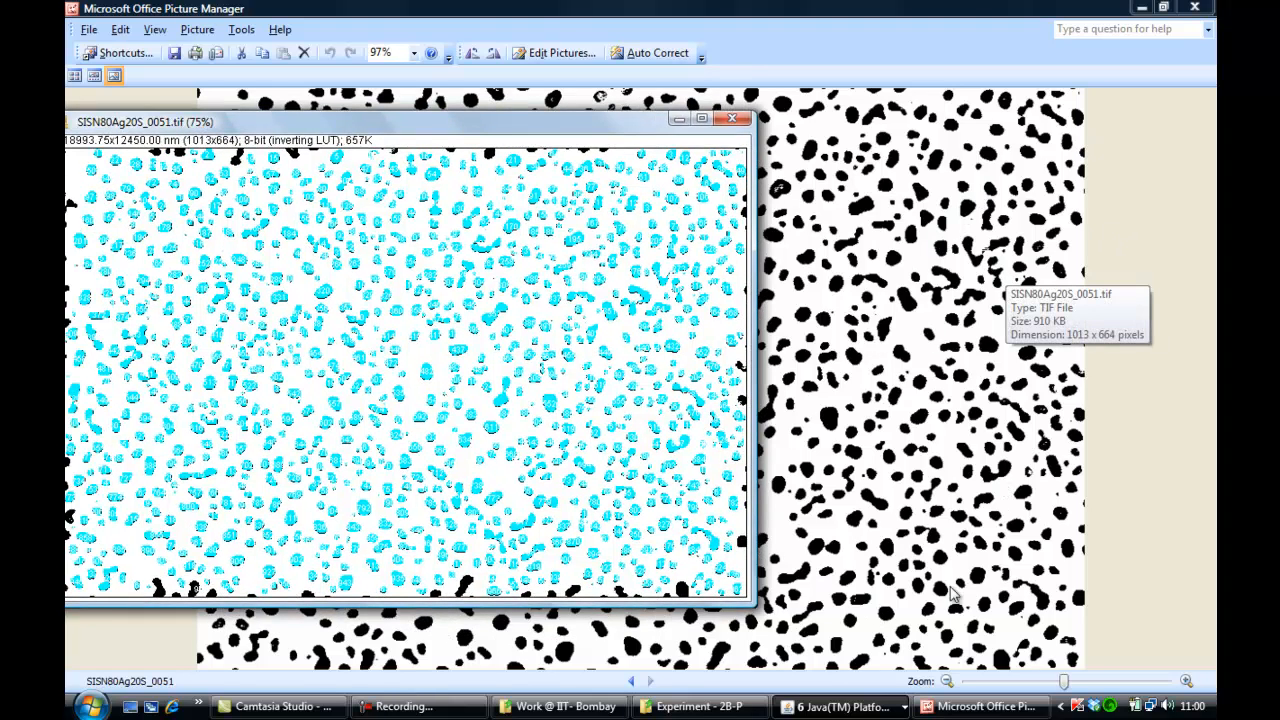
pyautogui.click(733, 118)
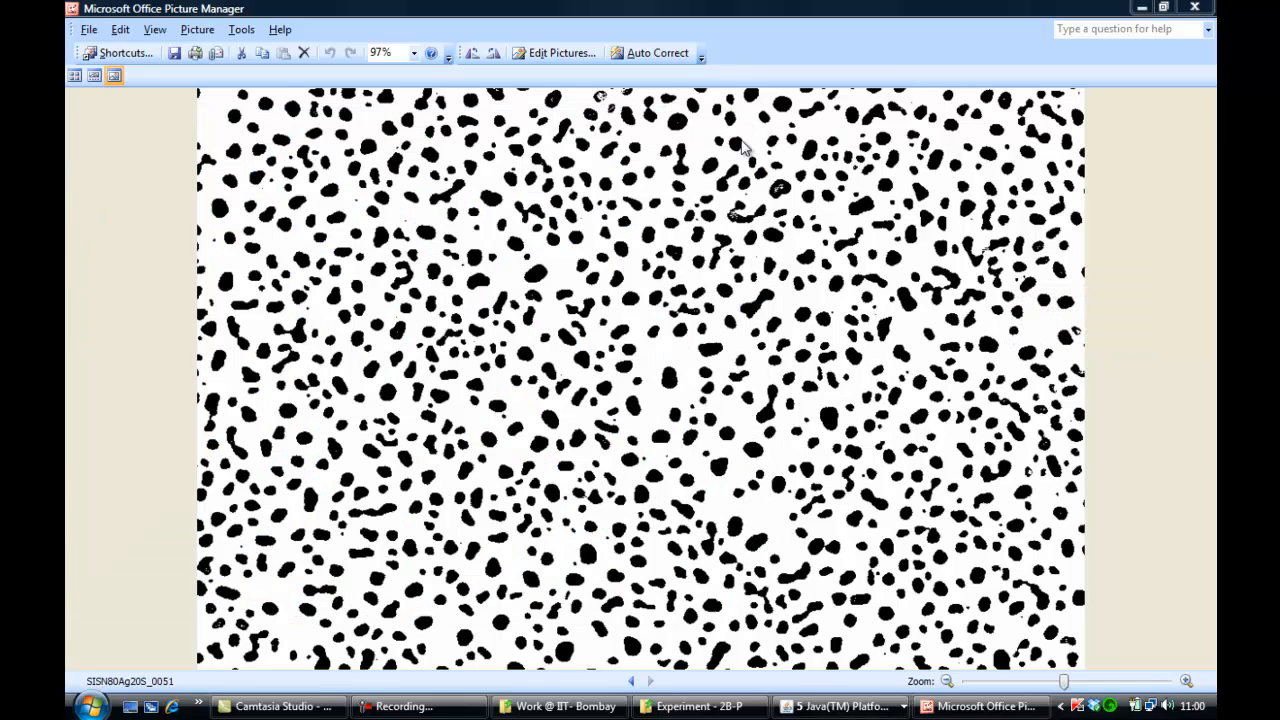
pyautogui.click(840, 706)
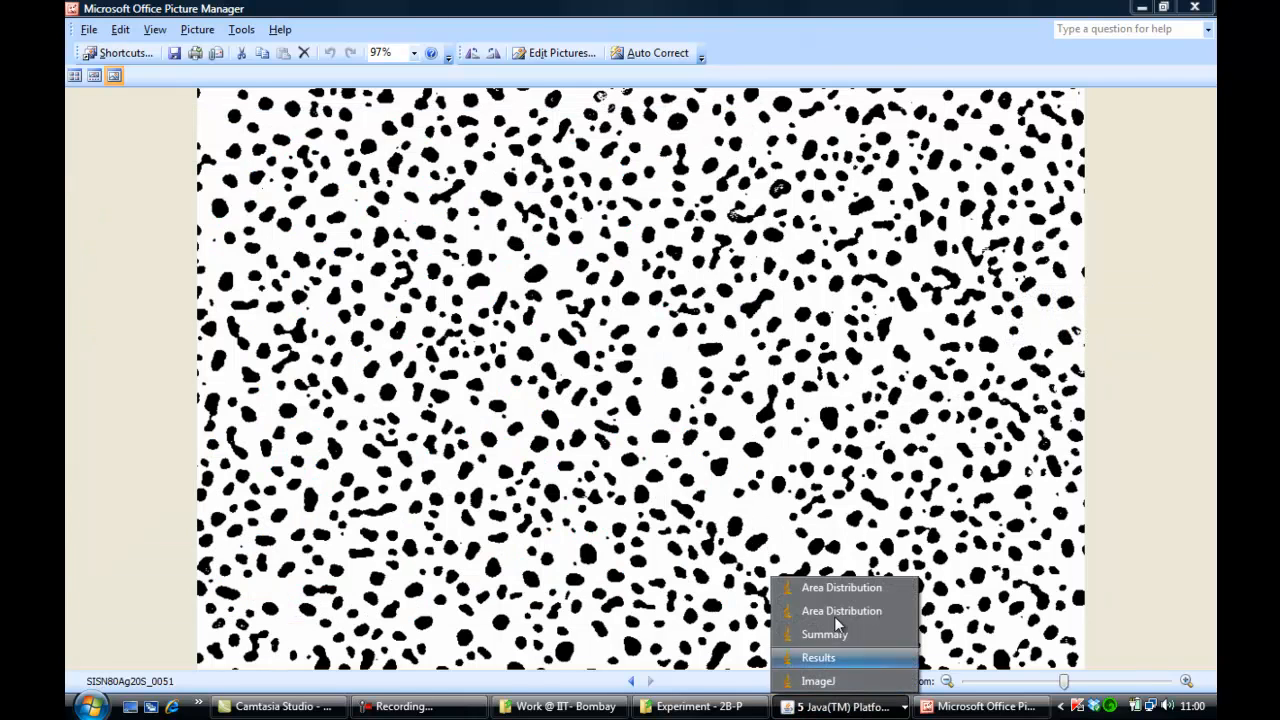
pyautogui.moveTo(863, 320)
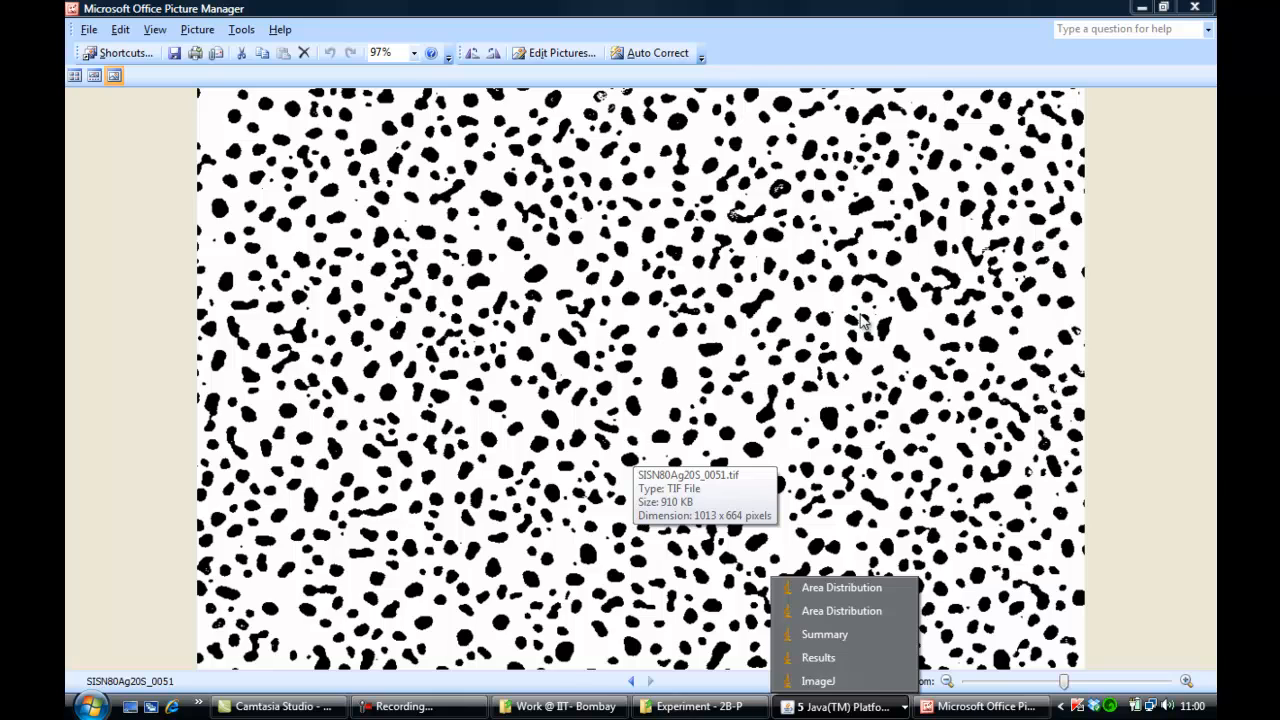
pyautogui.moveTo(913, 182)
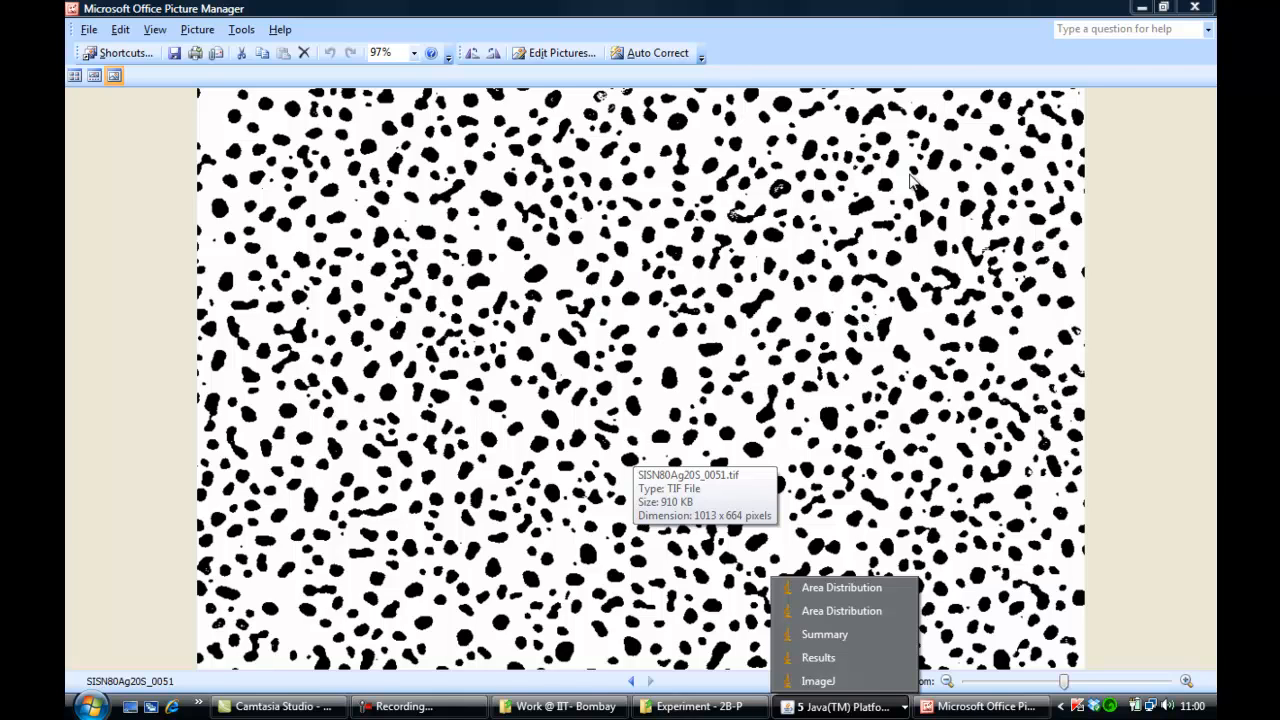
pyautogui.moveTo(830, 205)
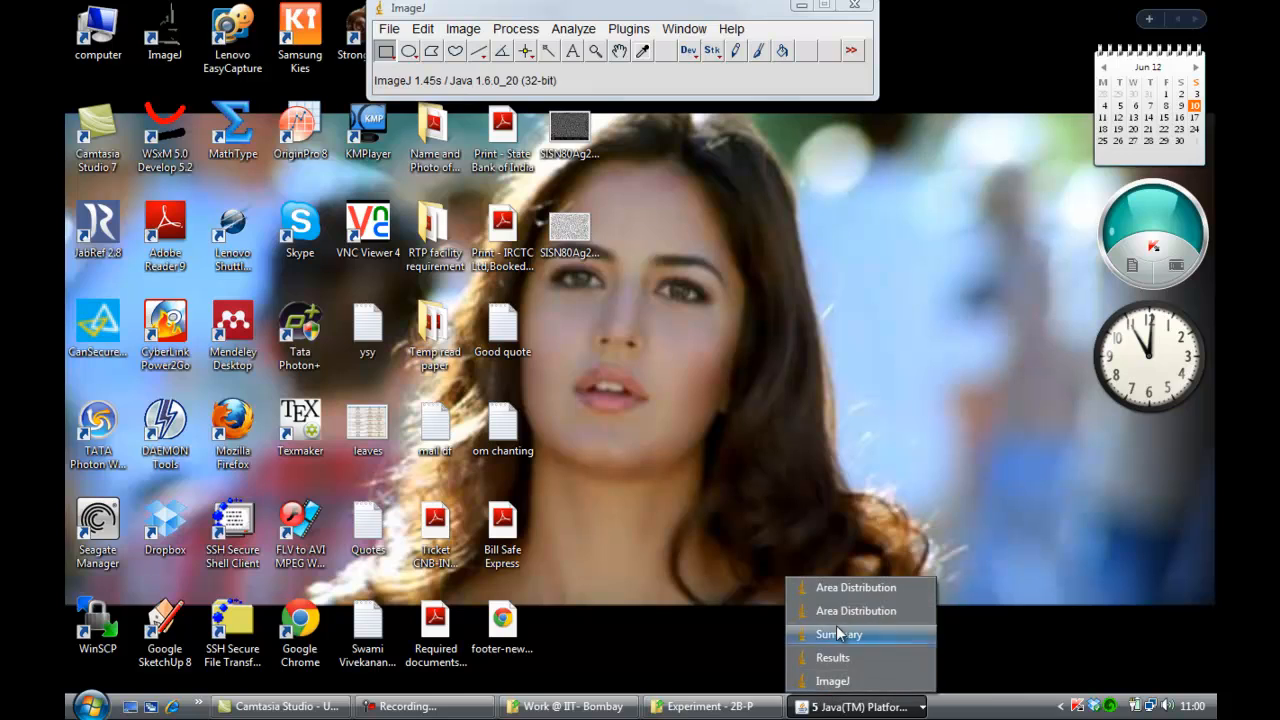
# Quit ImageJ, confirming in the dialog, so only the desktop with saved particle images remains
pyautogui.click(832, 680)
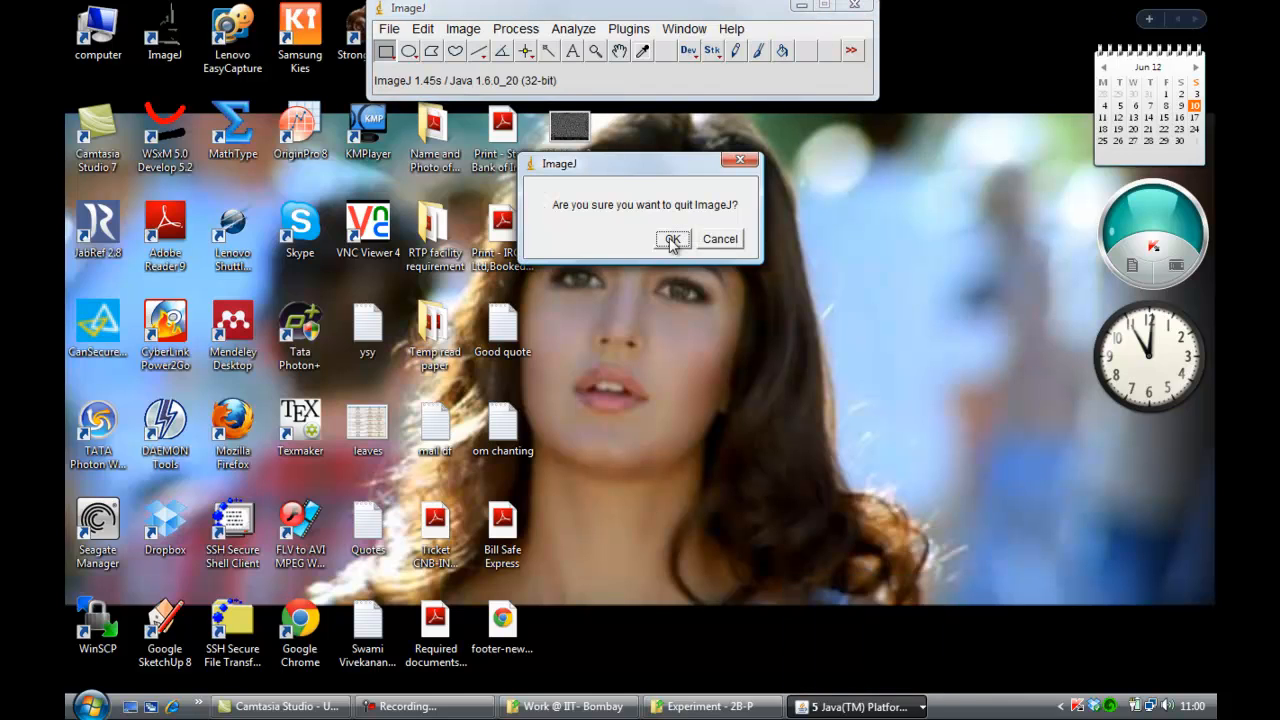
pyautogui.click(672, 239)
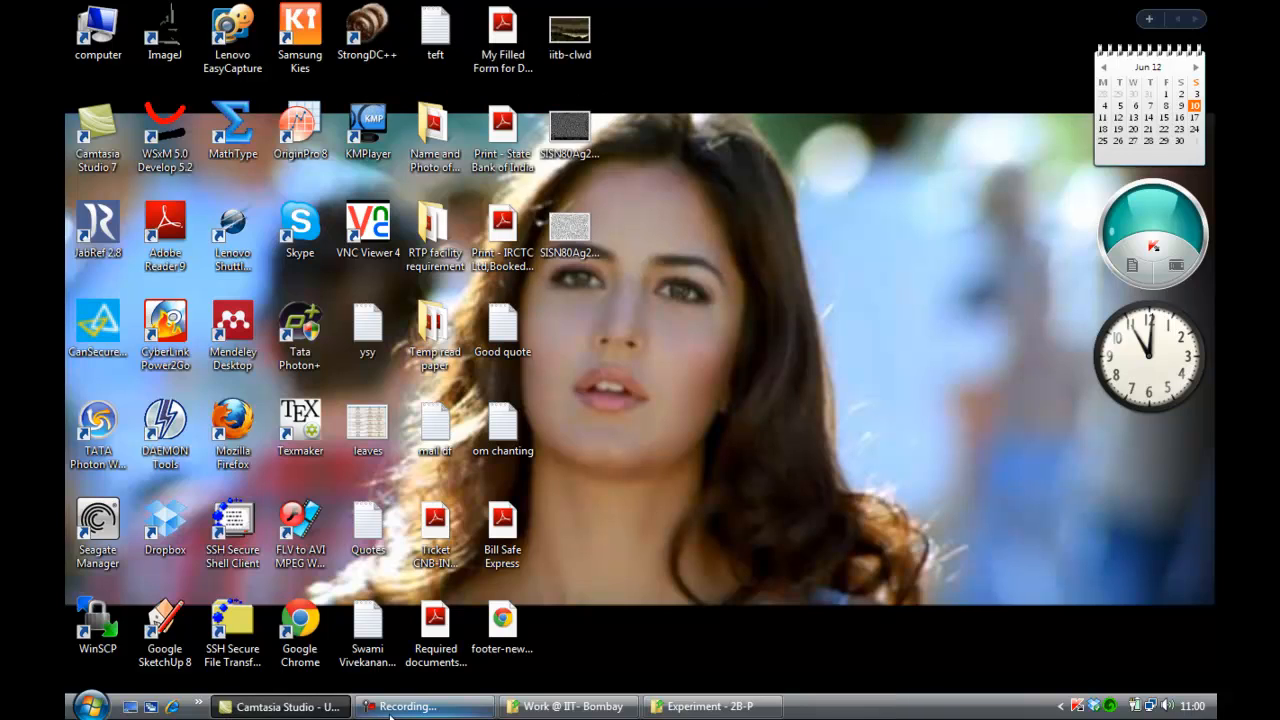
pyautogui.click(424, 706)
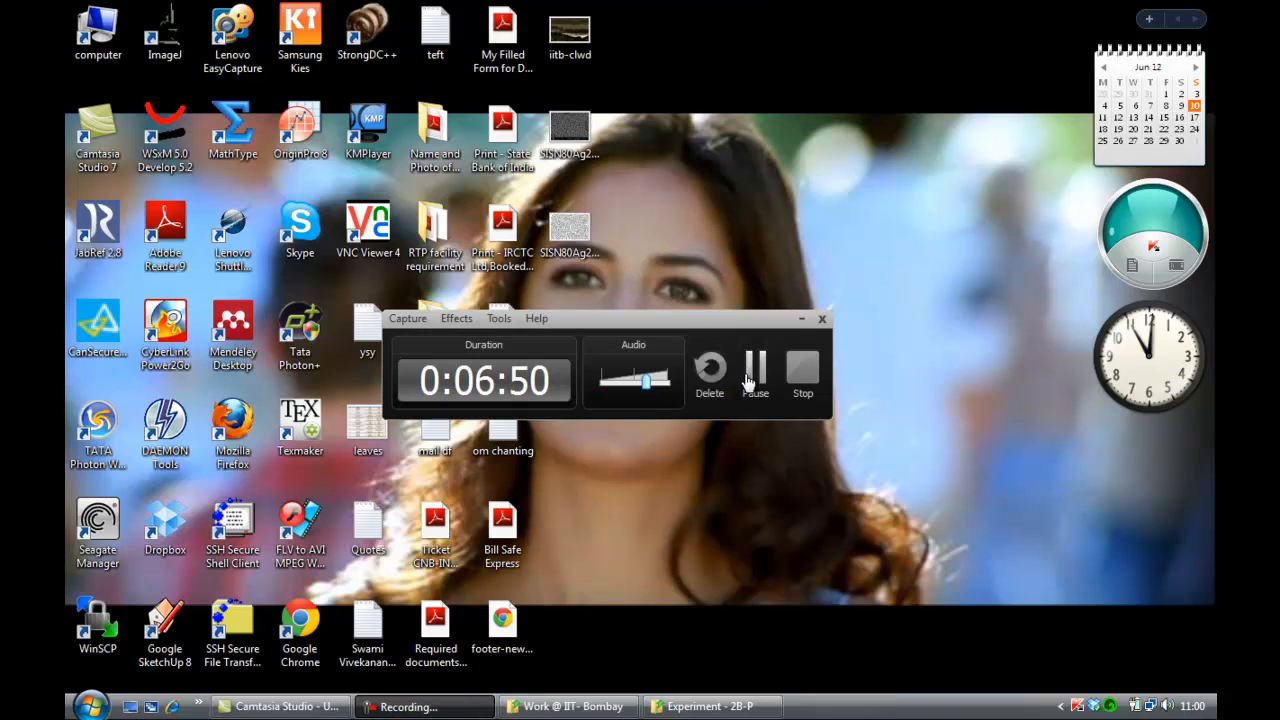